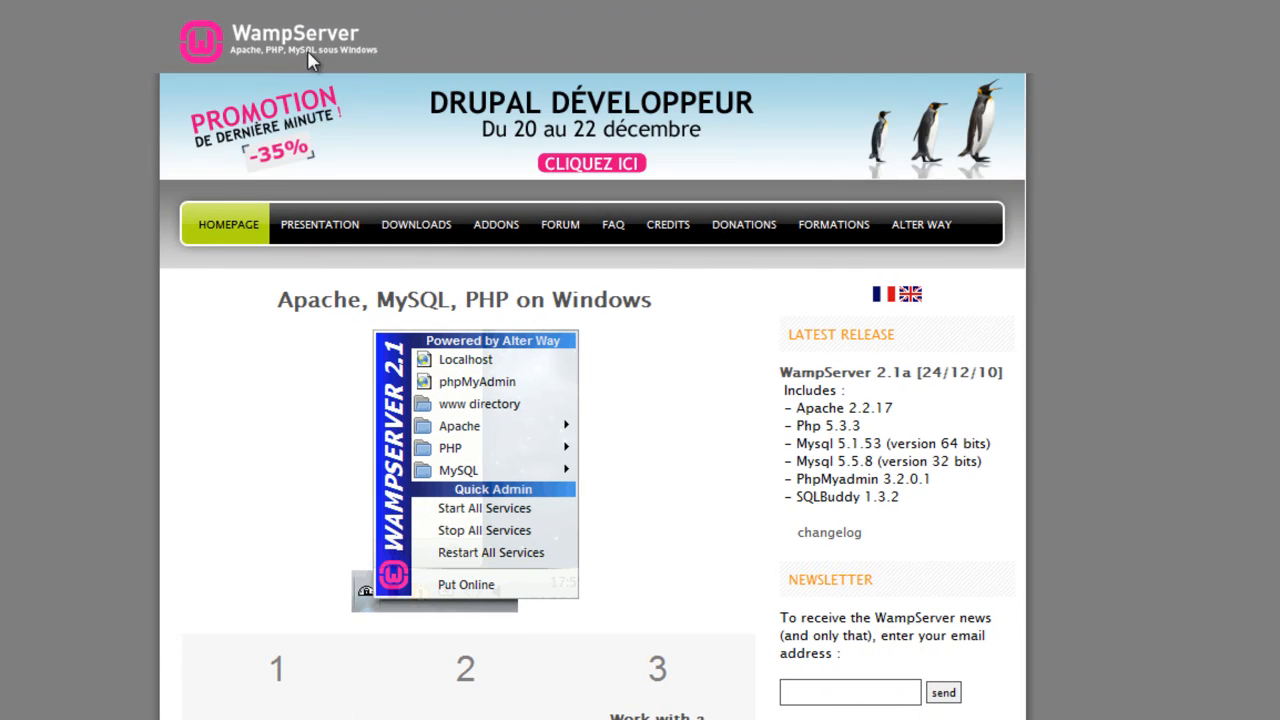
{"action": "mouse_move", "coordinate": [298, 62]}
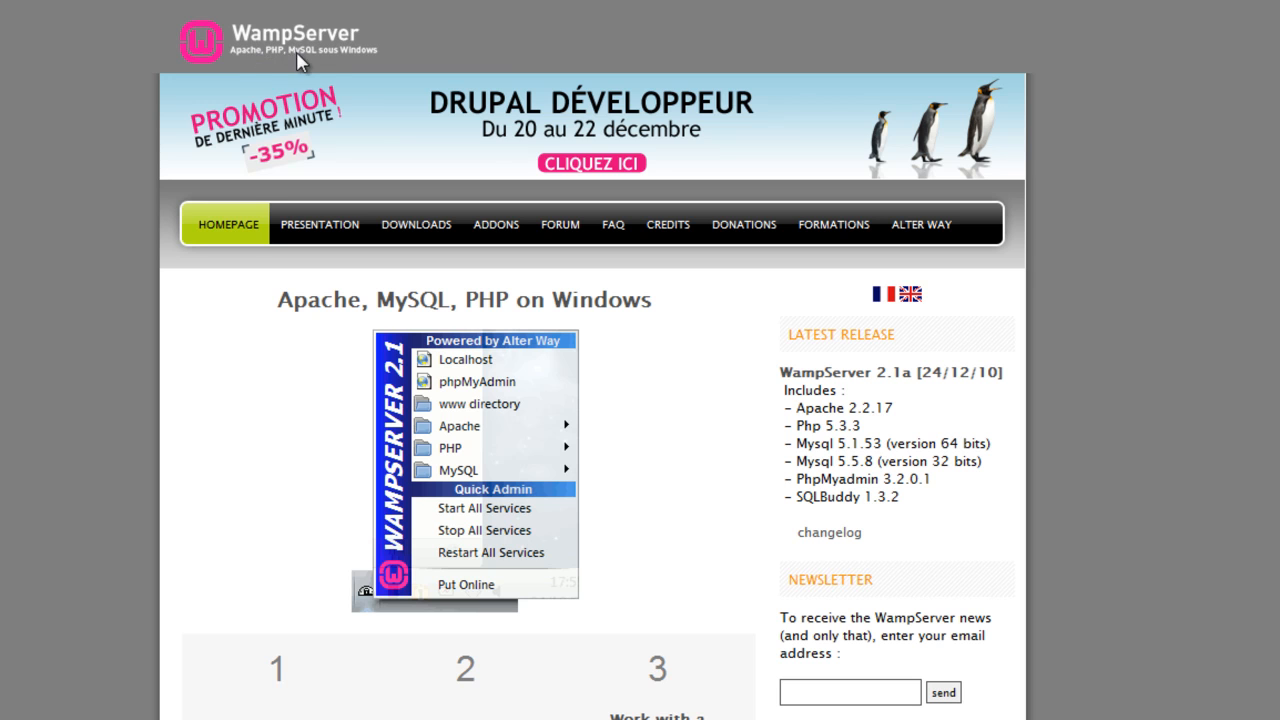
Step: Open the USBWebserver V8 download page listing English and Dutch downloads
{"action": "scroll", "scroll_direction": "down", "scroll_amount": 3}
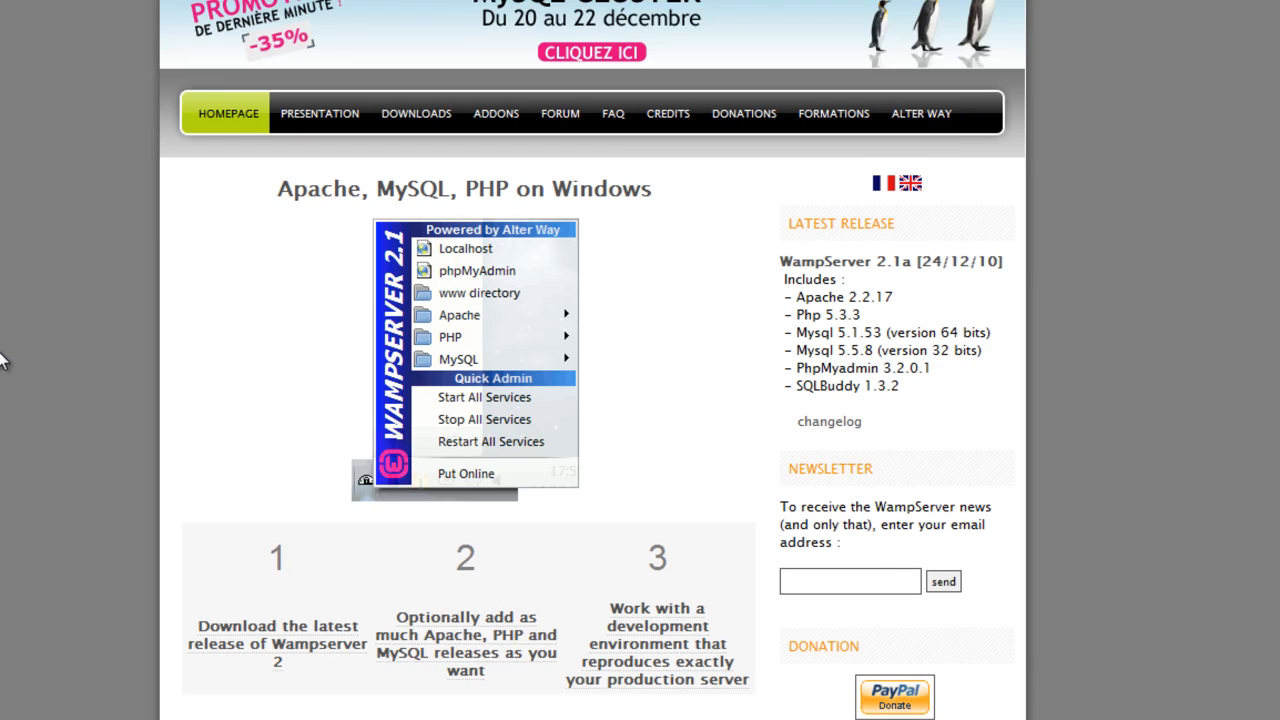
{"action": "scroll", "scroll_direction": "down", "scroll_amount": 3}
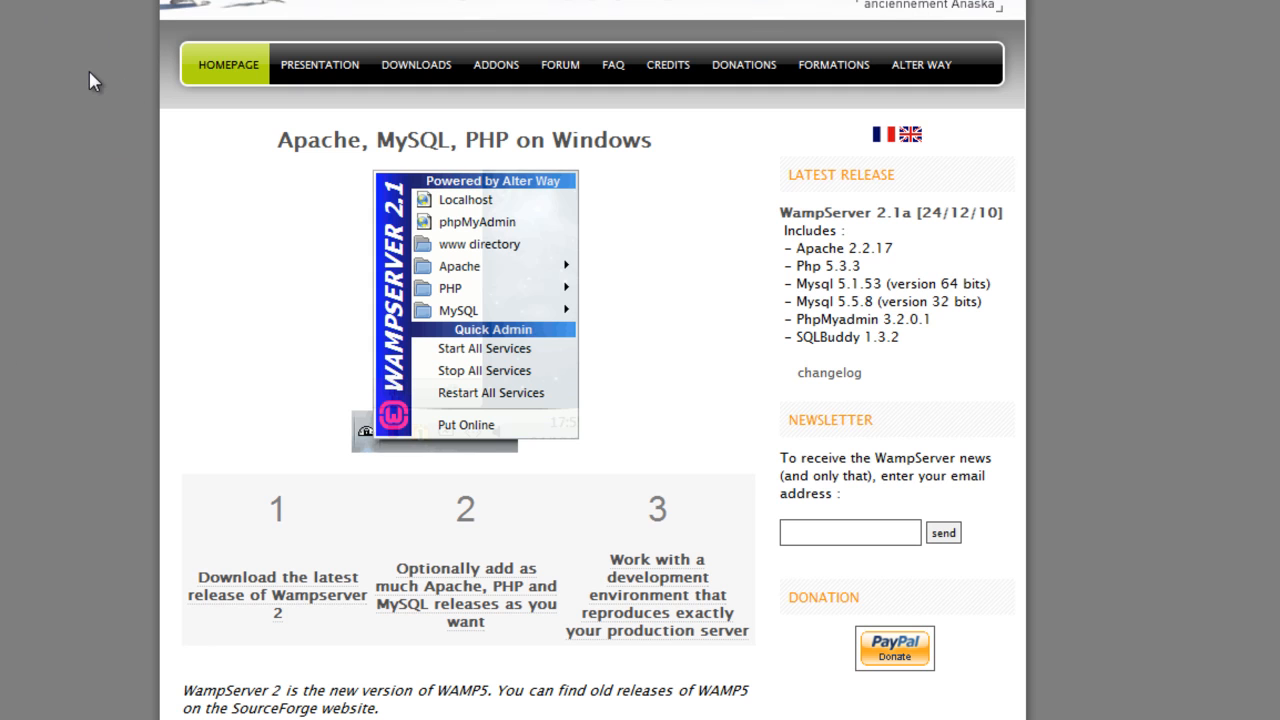
{"action": "mouse_move", "coordinate": [230, 249]}
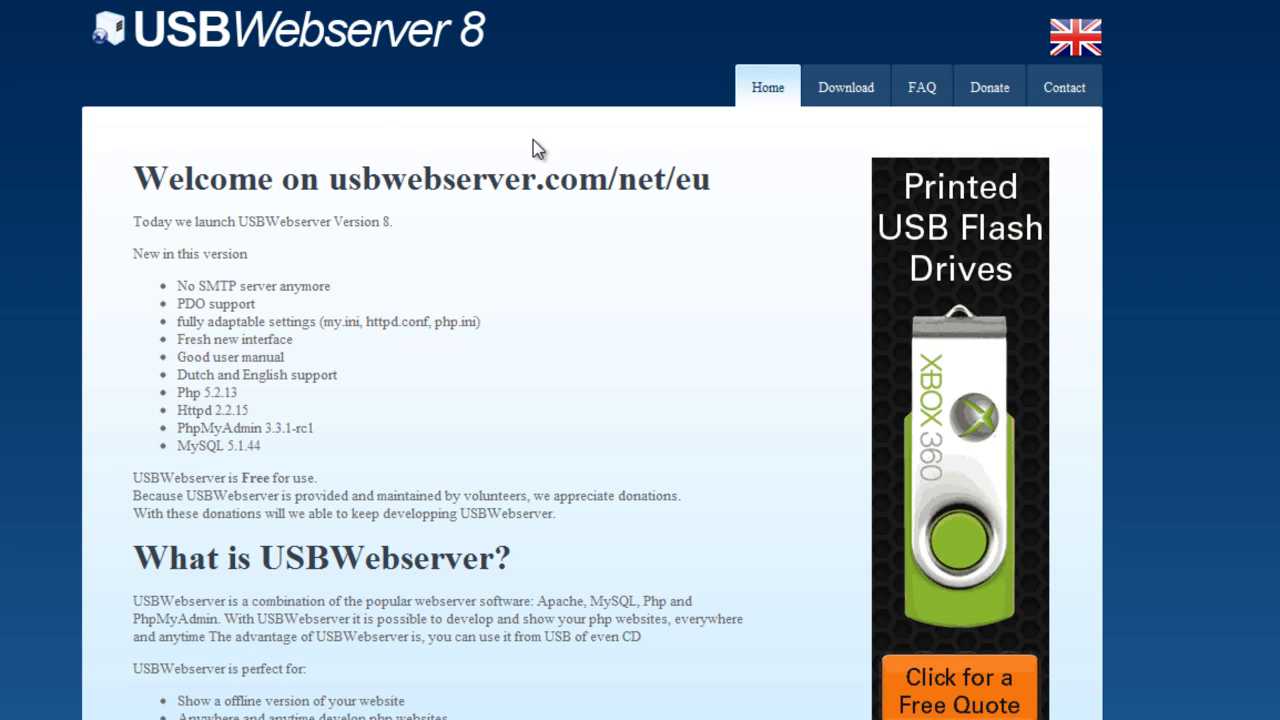
{"action": "left_click", "coordinate": [845, 87]}
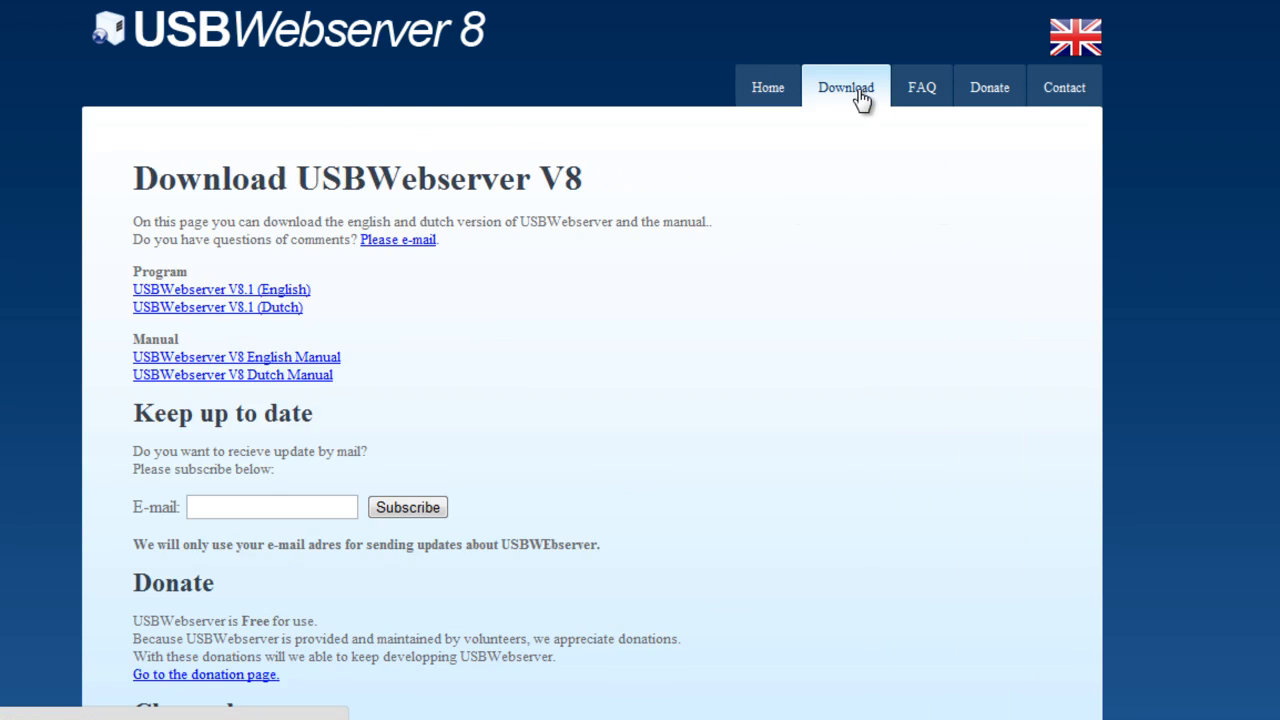
{"action": "left_click", "coordinate": [221, 289]}
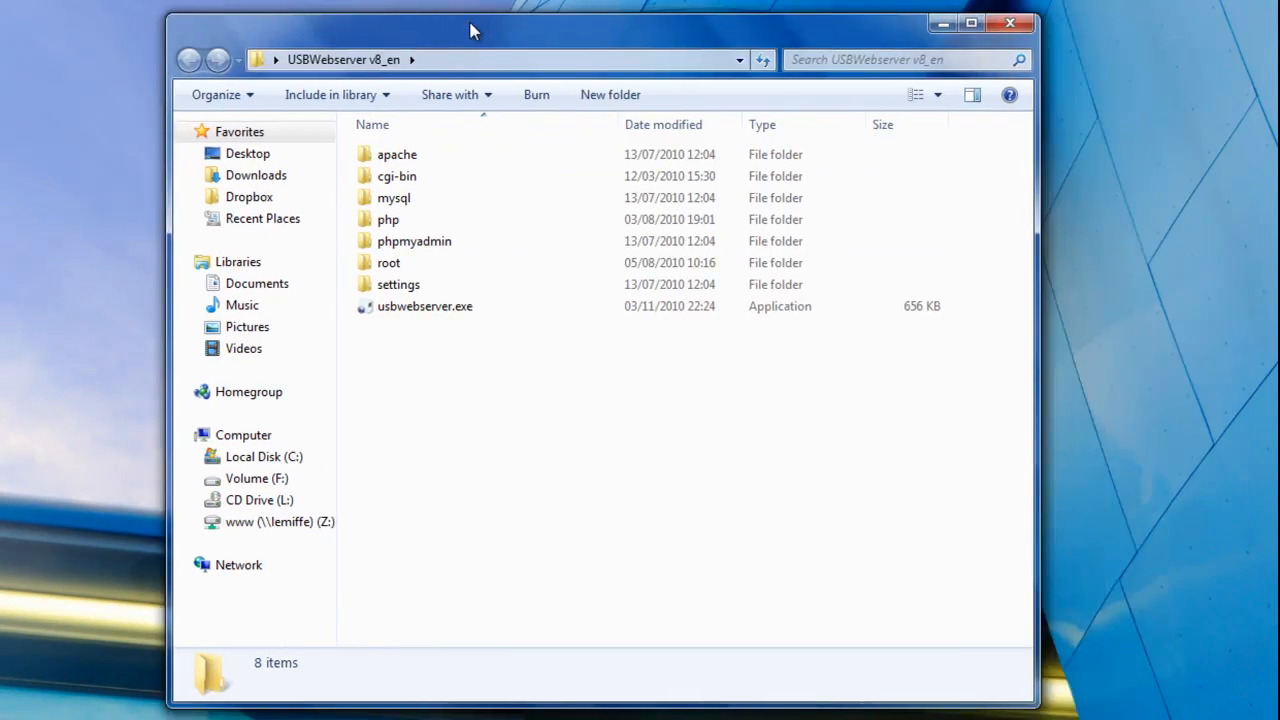
{"action": "mouse_move", "coordinate": [487, 20]}
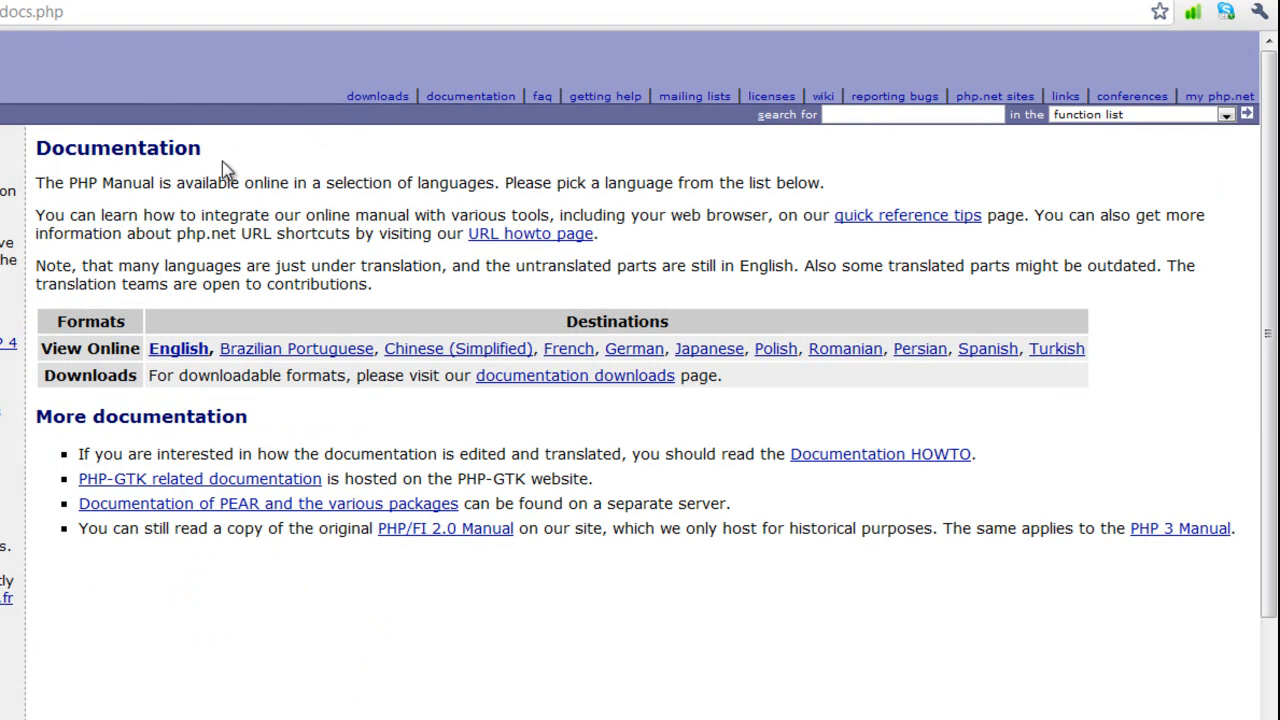
{"action": "mouse_move", "coordinate": [193, 355]}
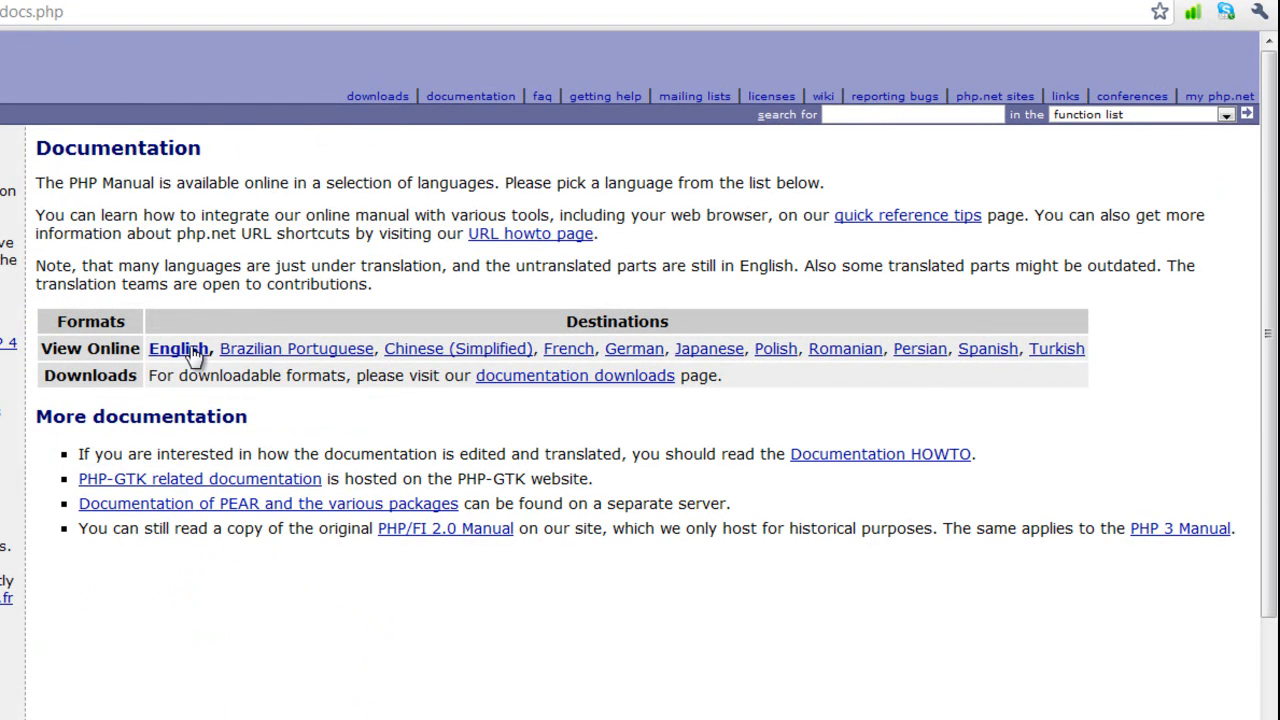
Step: Navigate the English PHP manual to Windows Manual Installation Steps
{"action": "left_click", "coordinate": [178, 348]}
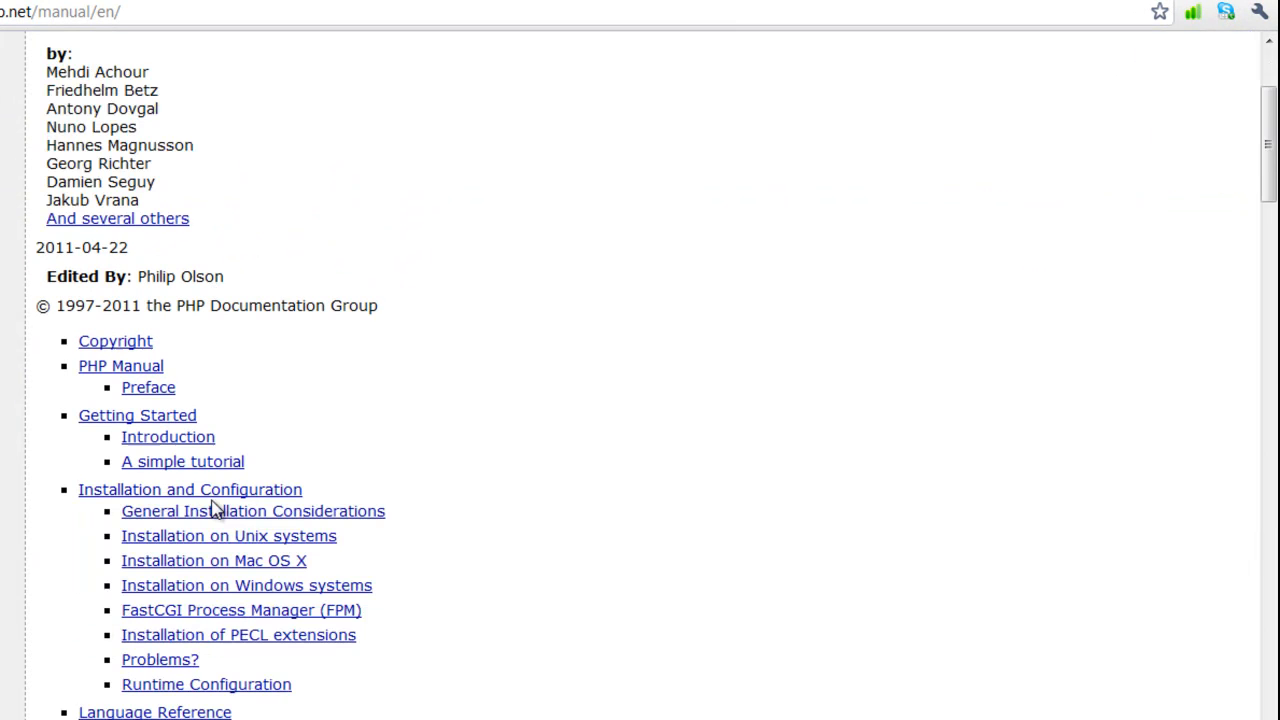
{"action": "scroll", "scroll_direction": "down", "scroll_amount": 3}
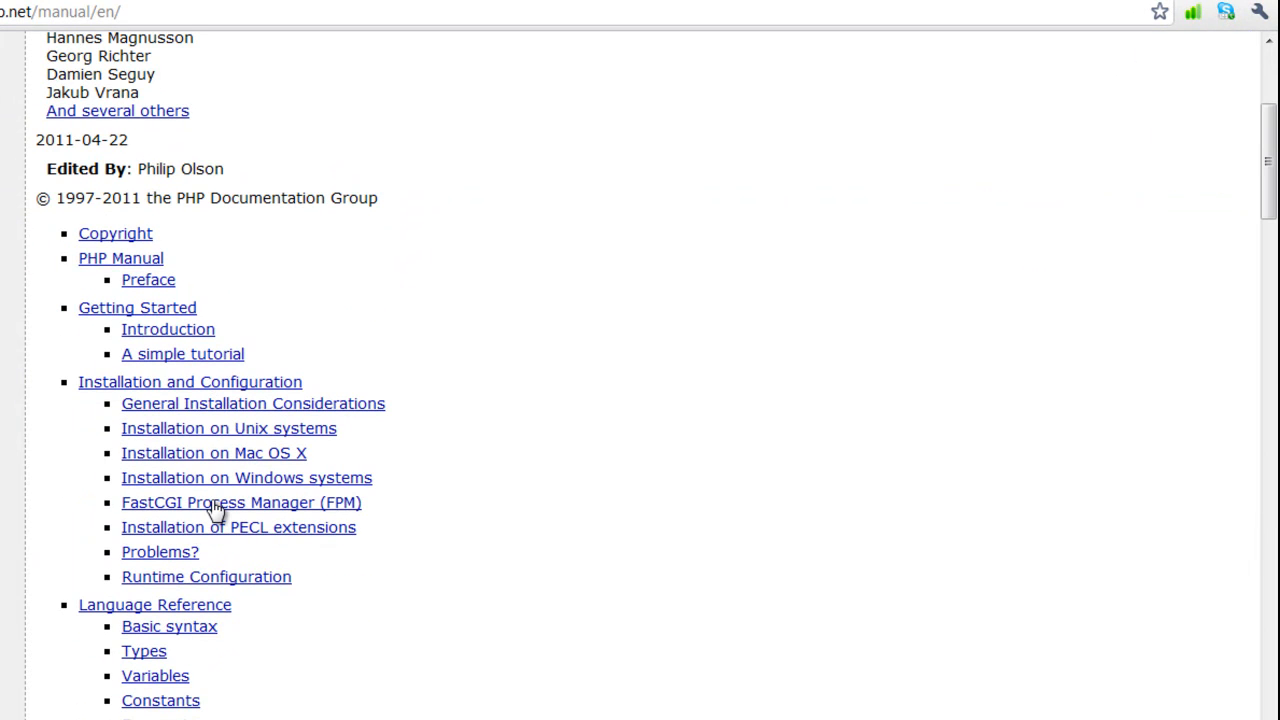
{"action": "mouse_move", "coordinate": [230, 487]}
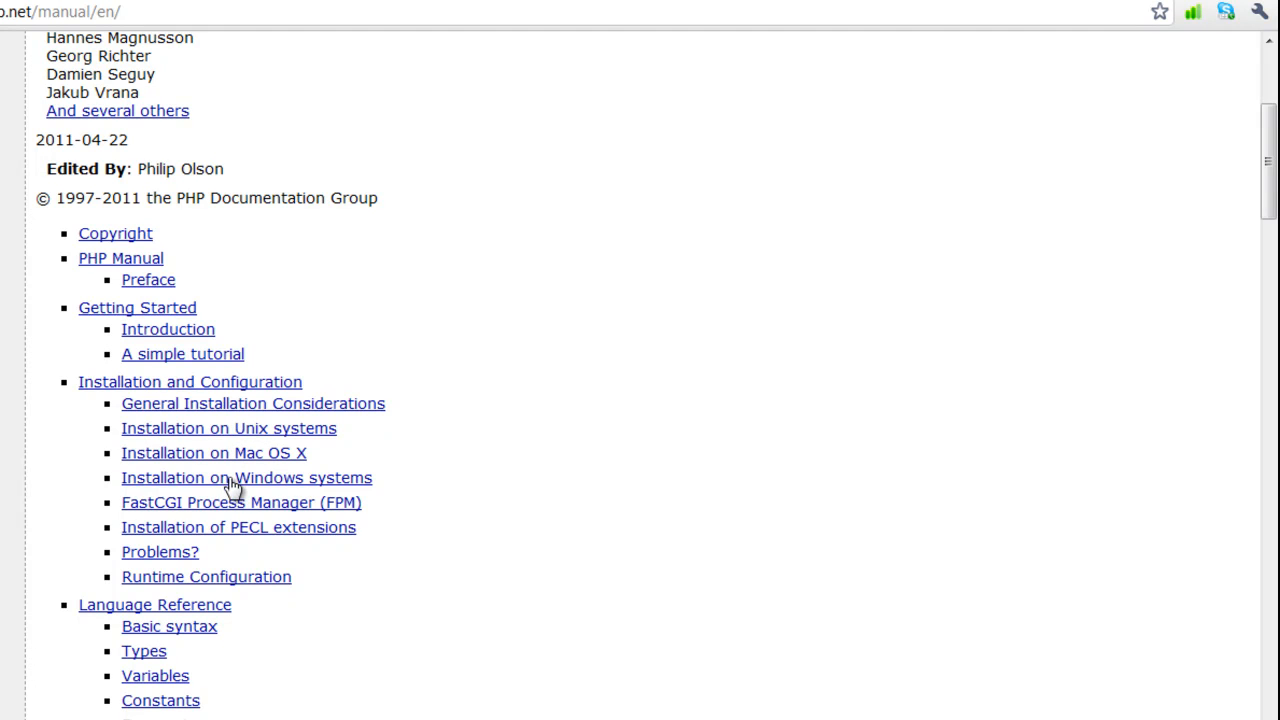
{"action": "left_click", "coordinate": [246, 477]}
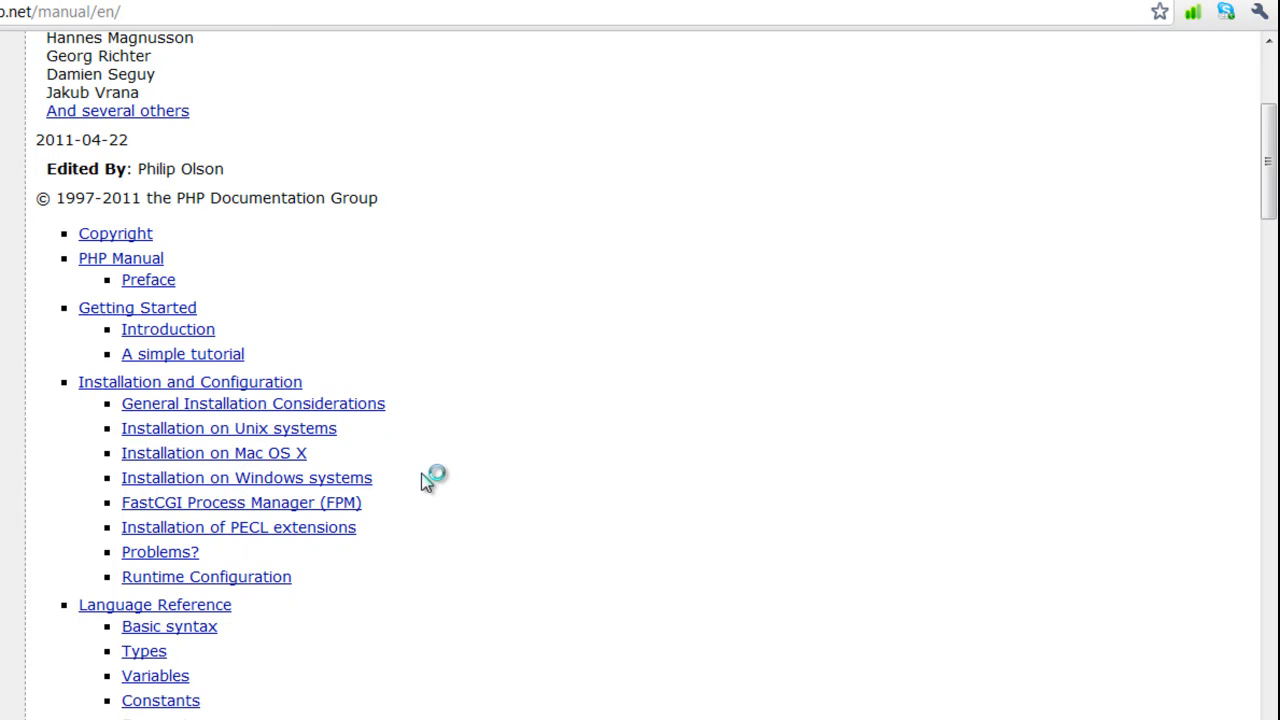
{"action": "left_click", "coordinate": [246, 477]}
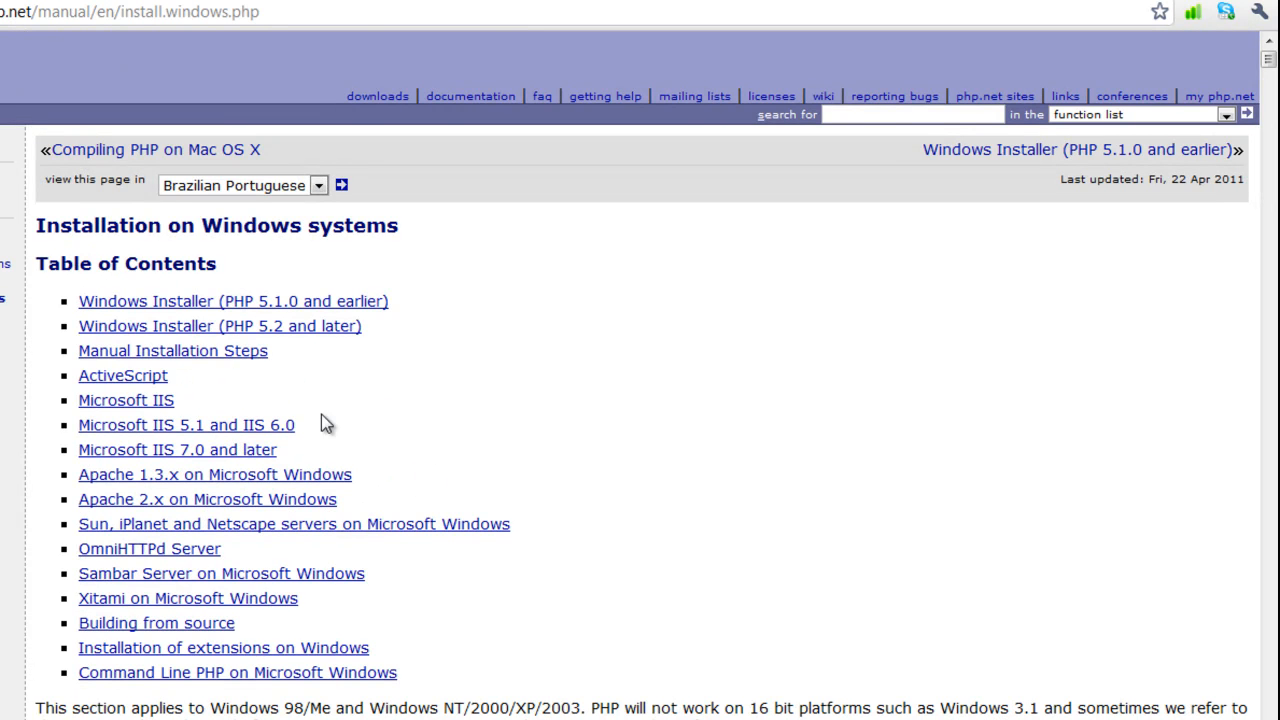
{"action": "mouse_move", "coordinate": [169, 499]}
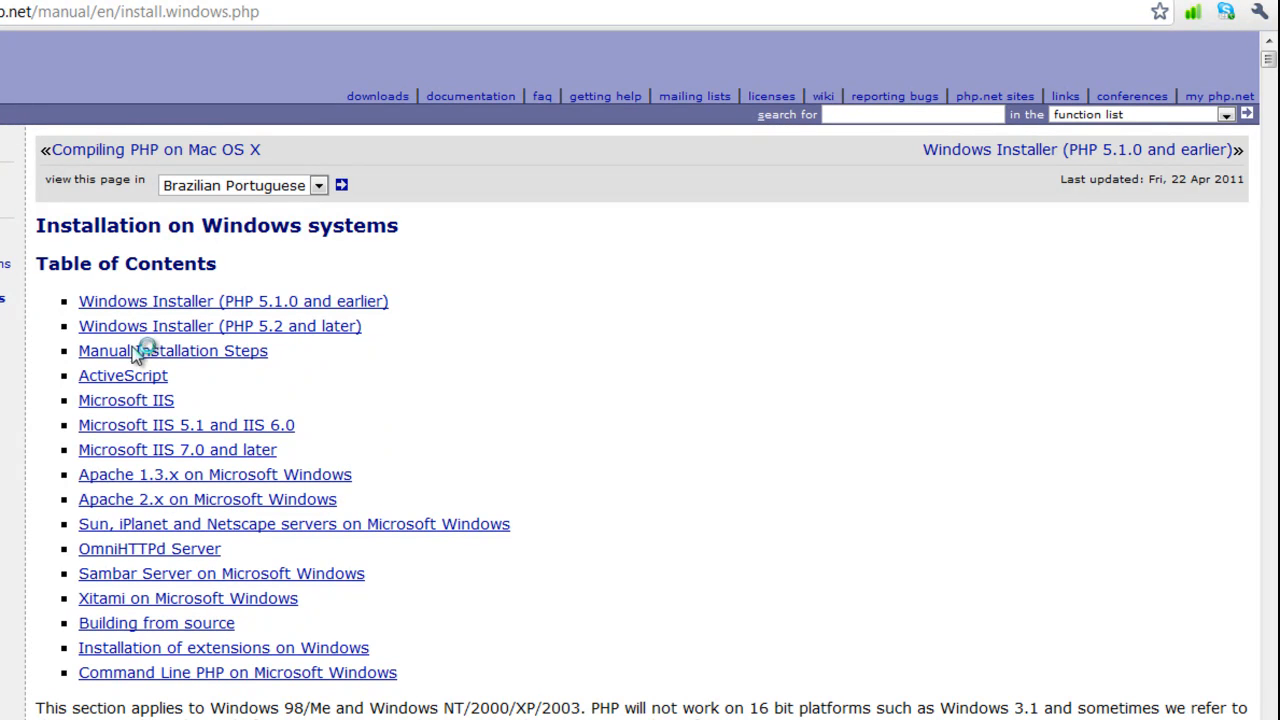
{"action": "left_click", "coordinate": [172, 350]}
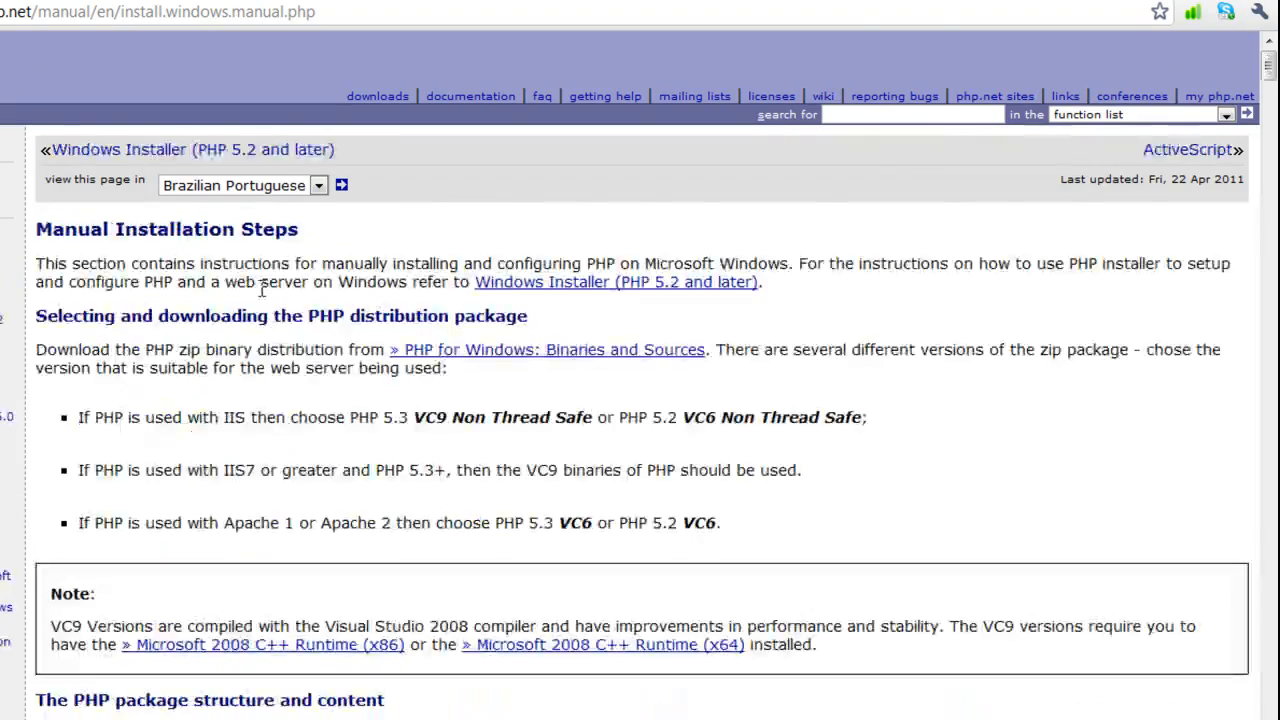
{"action": "scroll", "scroll_direction": "down", "scroll_amount": 3}
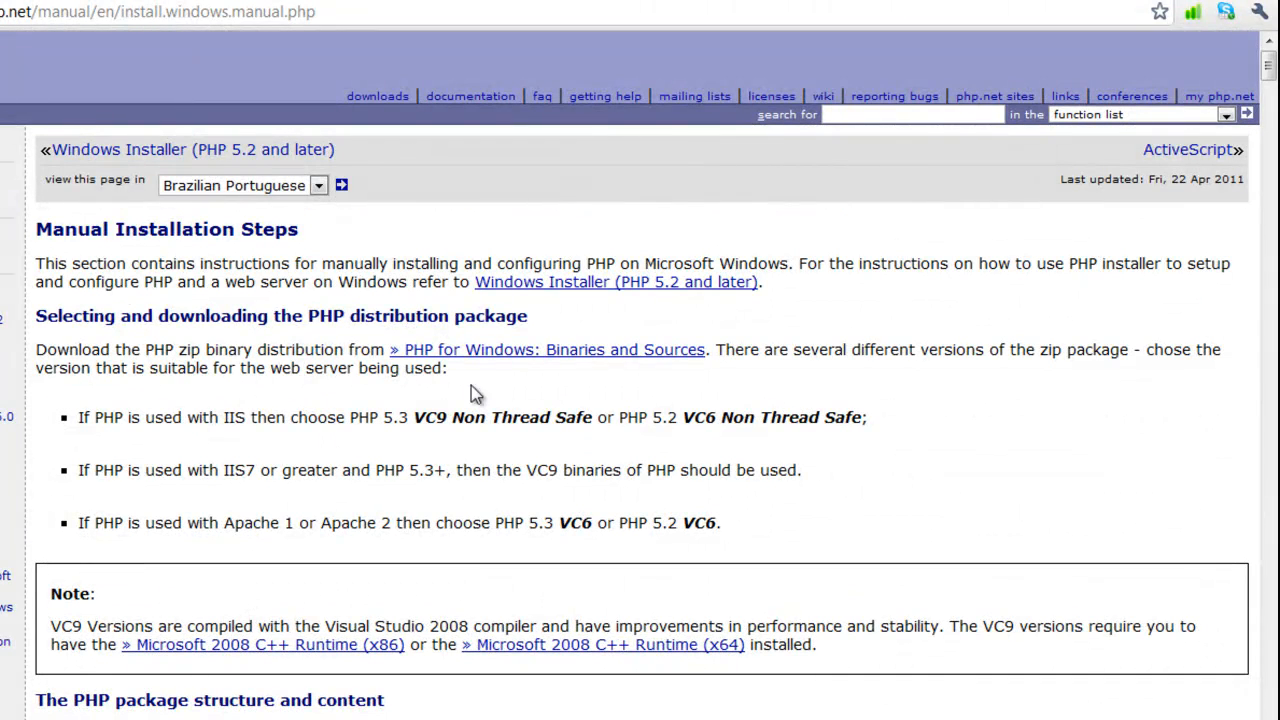
{"action": "mouse_move", "coordinate": [868, 313]}
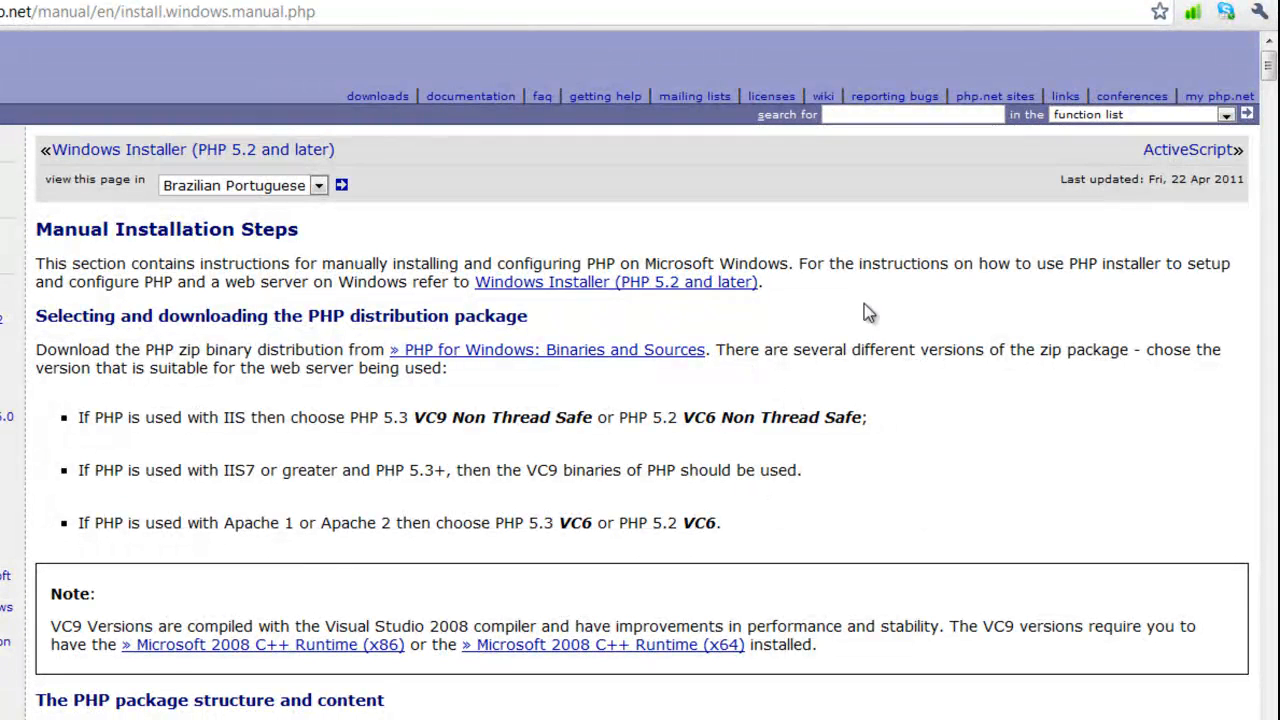
{"action": "mouse_move", "coordinate": [700, 373]}
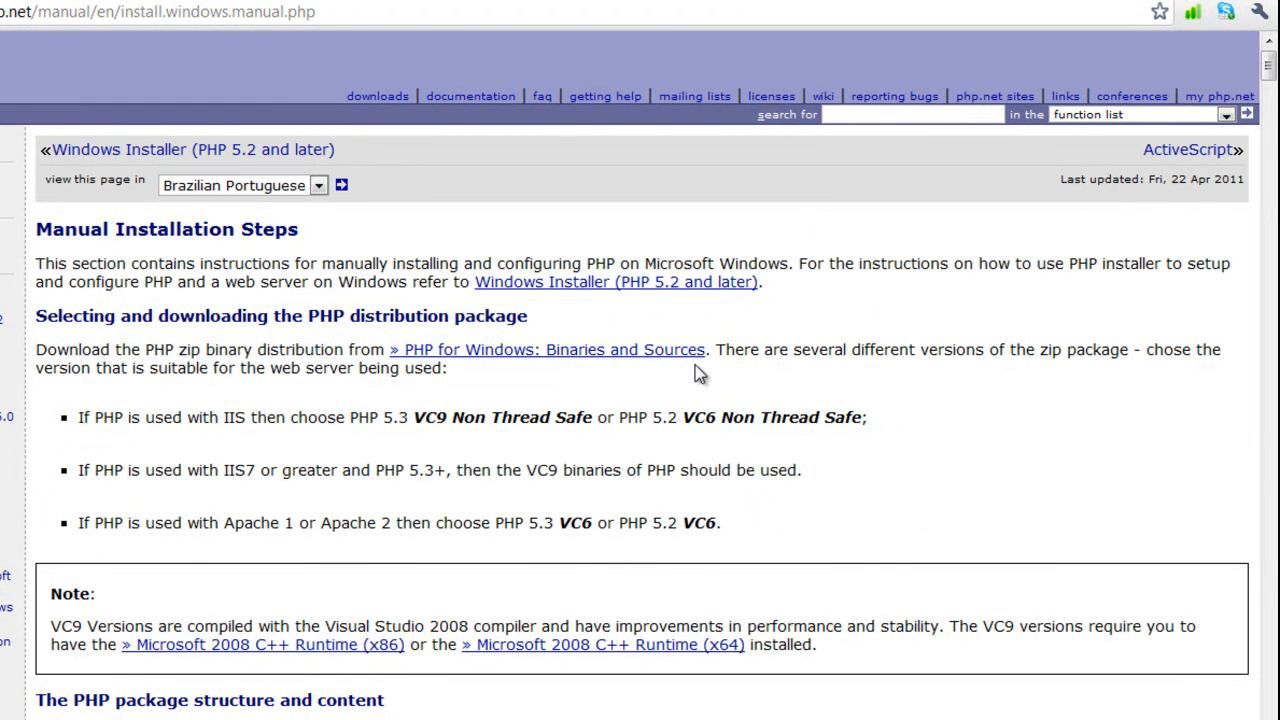
{"action": "mouse_move", "coordinate": [424, 123]}
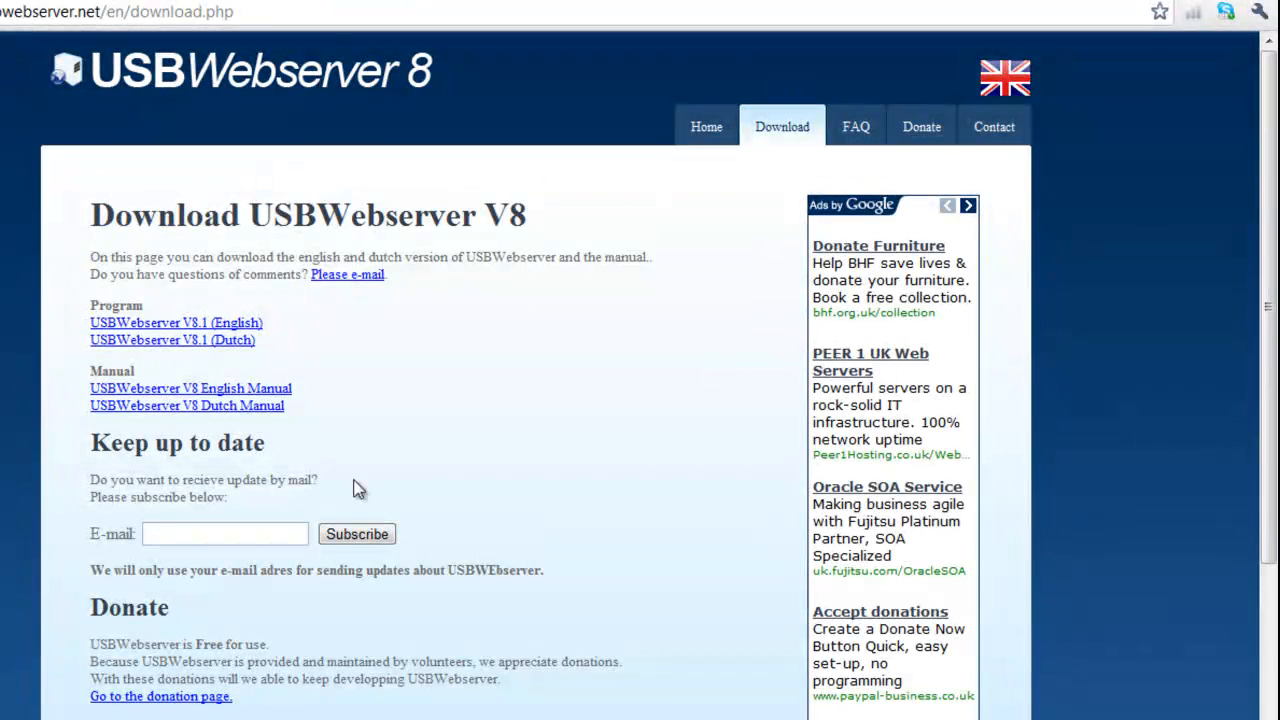
{"action": "mouse_move", "coordinate": [365, 351]}
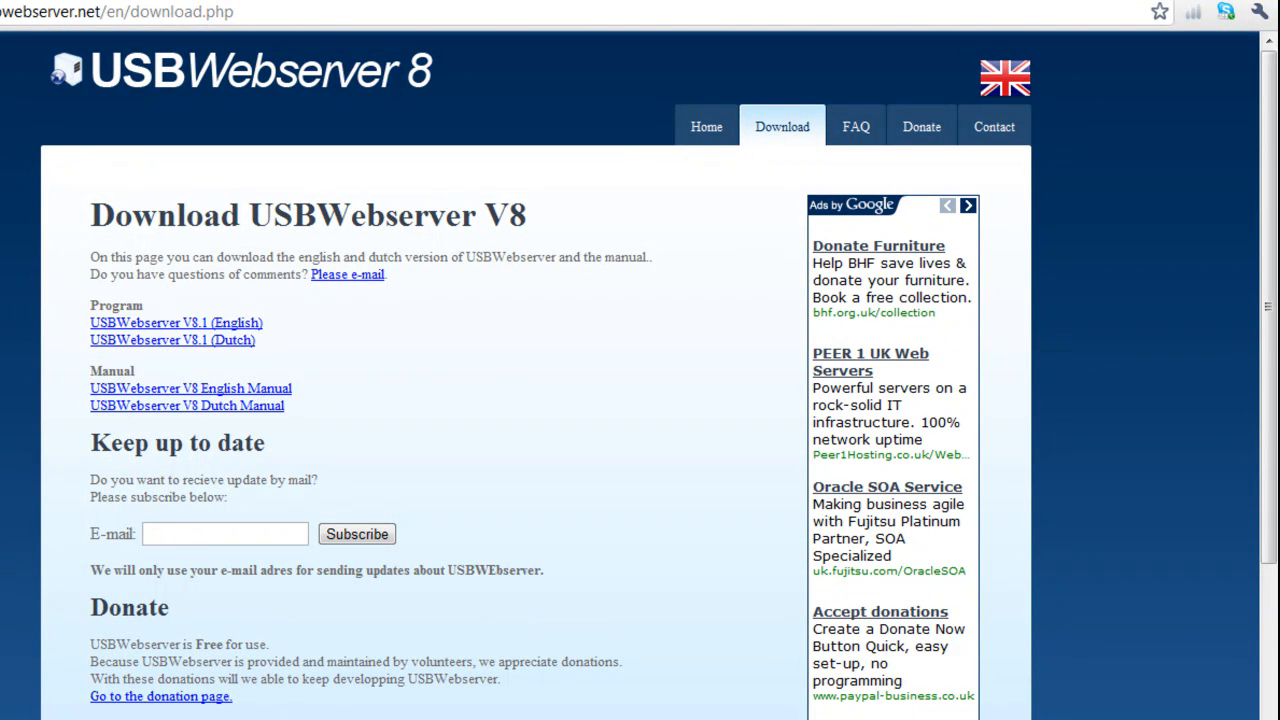
{"action": "mouse_move", "coordinate": [1100, 110]}
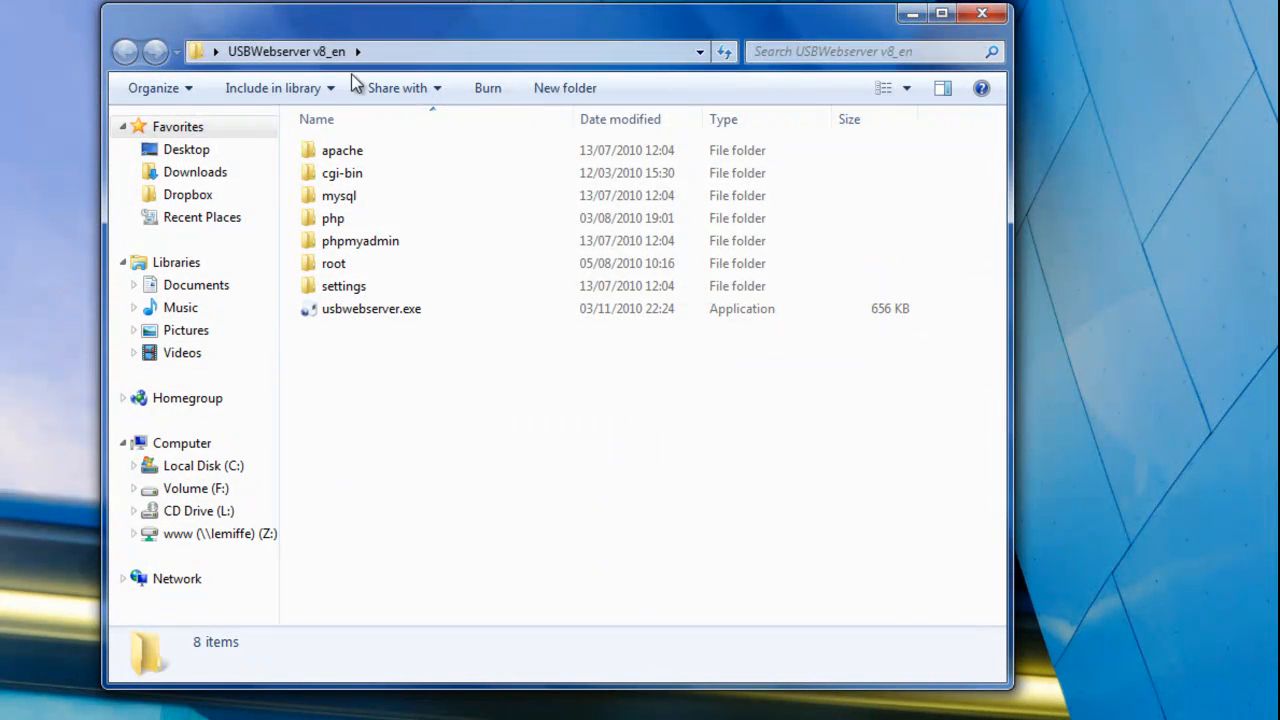
Step: Launch usbwebserver.exe from the USBWebserver v8_en folder
{"action": "left_click", "coordinate": [371, 308]}
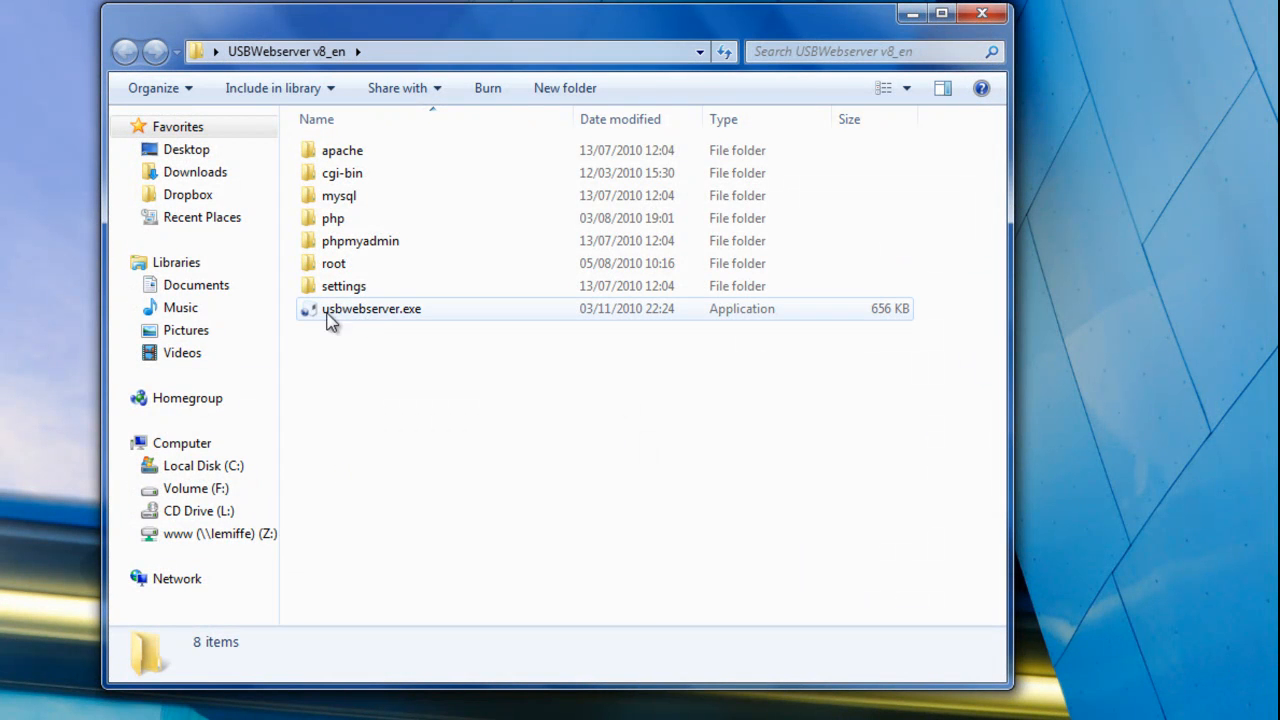
{"action": "mouse_move", "coordinate": [340, 312]}
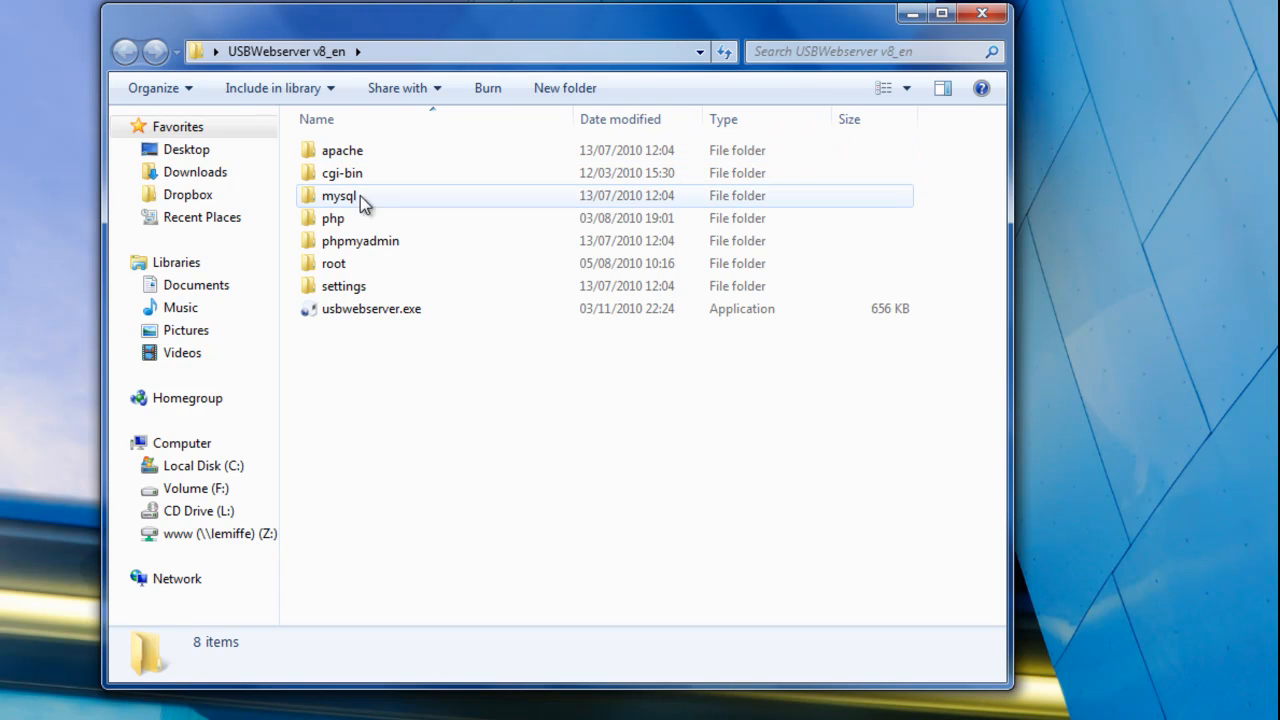
{"action": "left_click", "coordinate": [371, 308]}
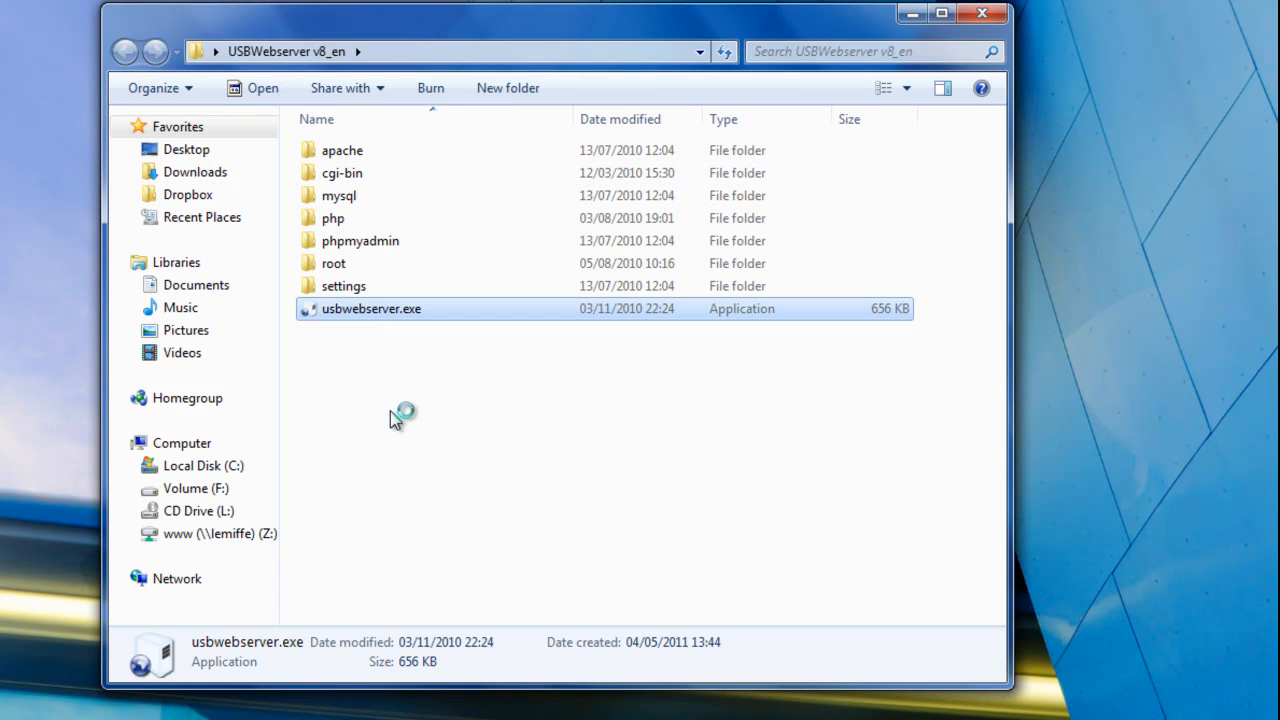
{"action": "double_click", "coordinate": [371, 308]}
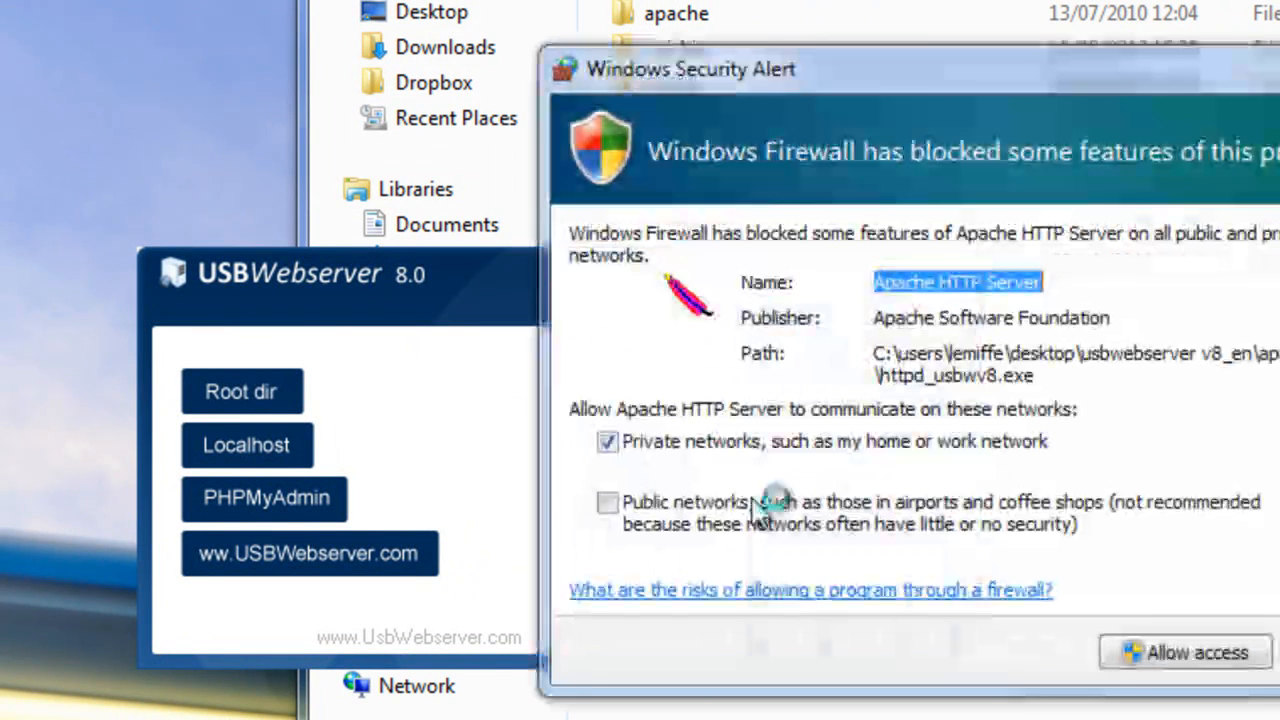
Step: Allow Apache HTTP Server and mysqld_usbwv8.exe through the Windows firewall
{"action": "left_click", "coordinate": [1188, 652]}
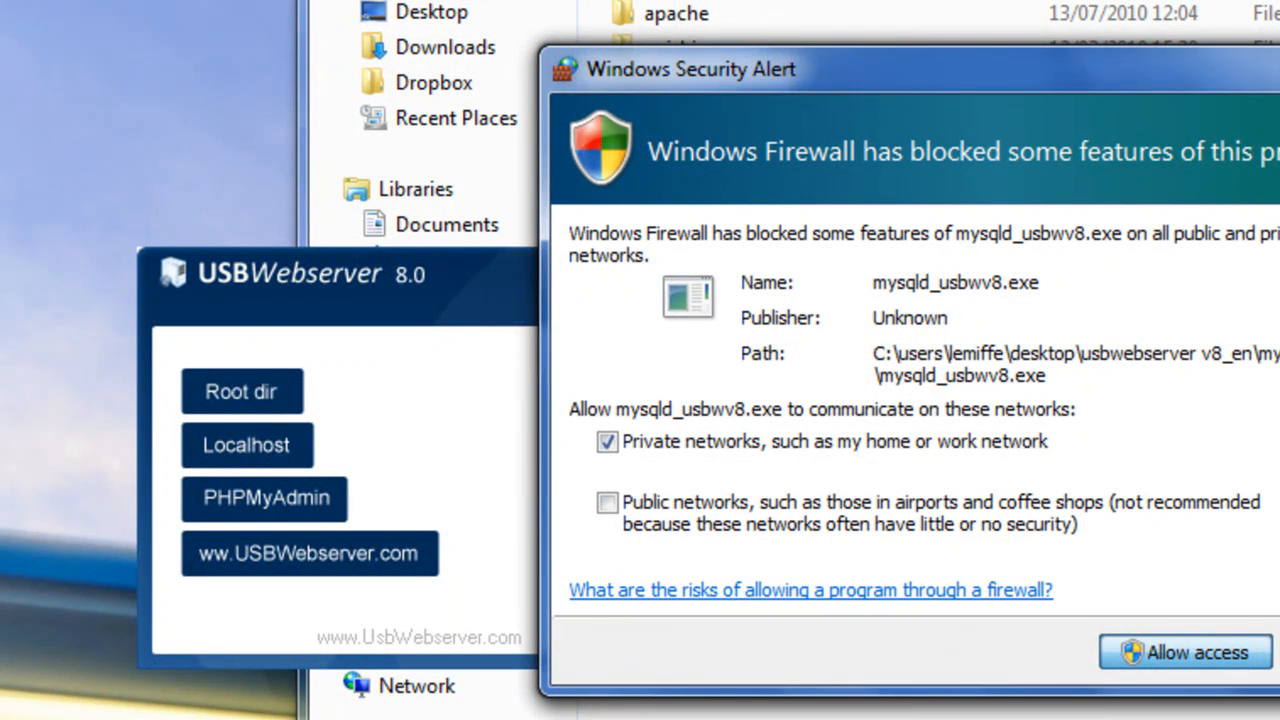
{"action": "left_click", "coordinate": [1190, 652]}
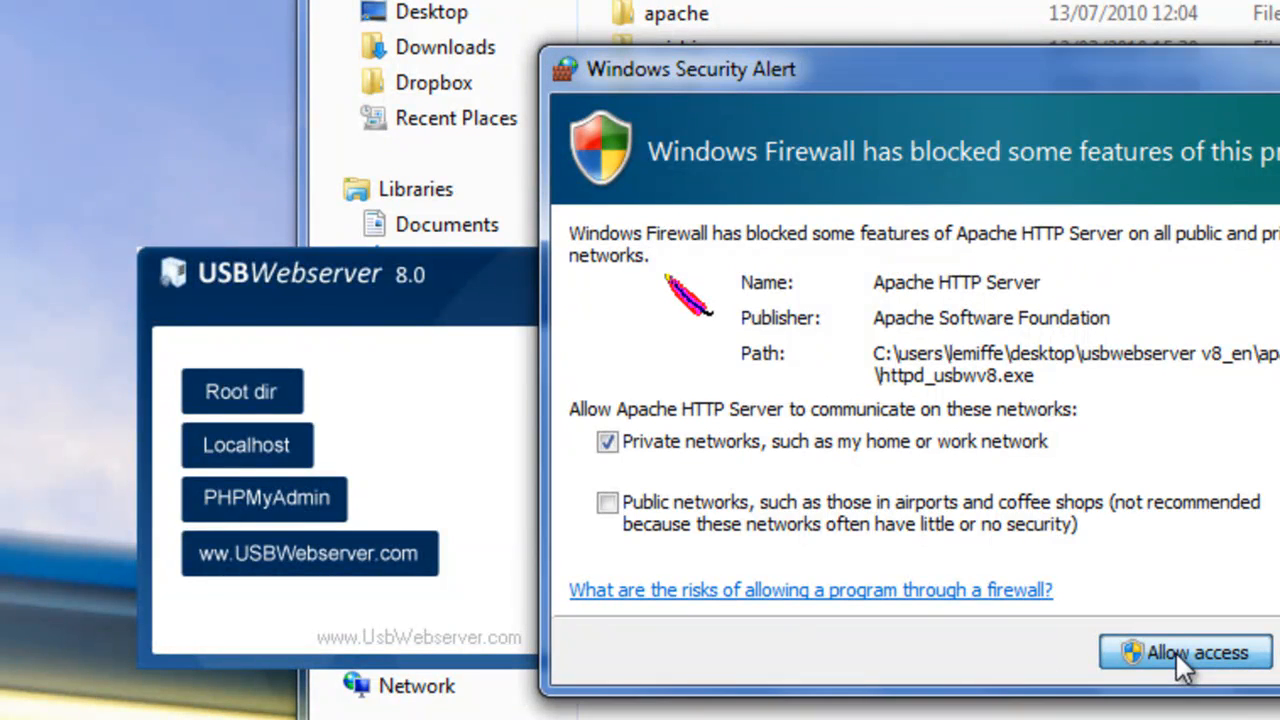
{"action": "left_click", "coordinate": [1193, 652]}
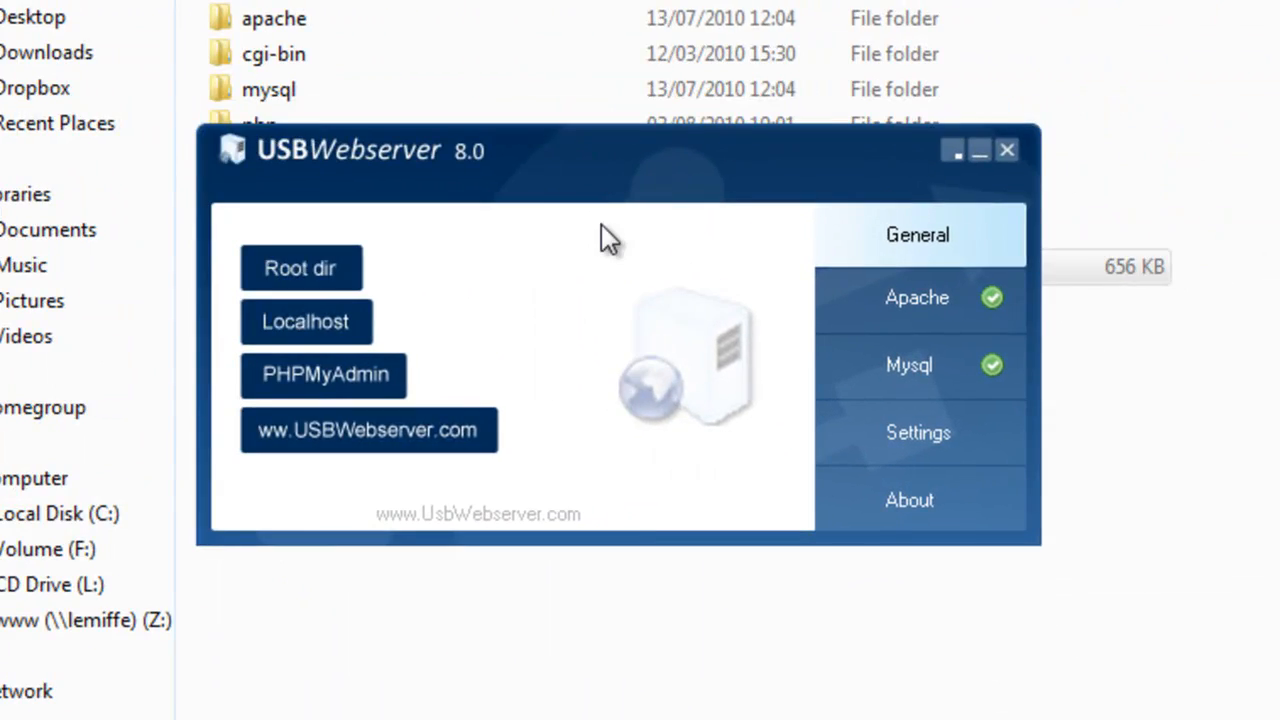
{"action": "mouse_move", "coordinate": [995, 315]}
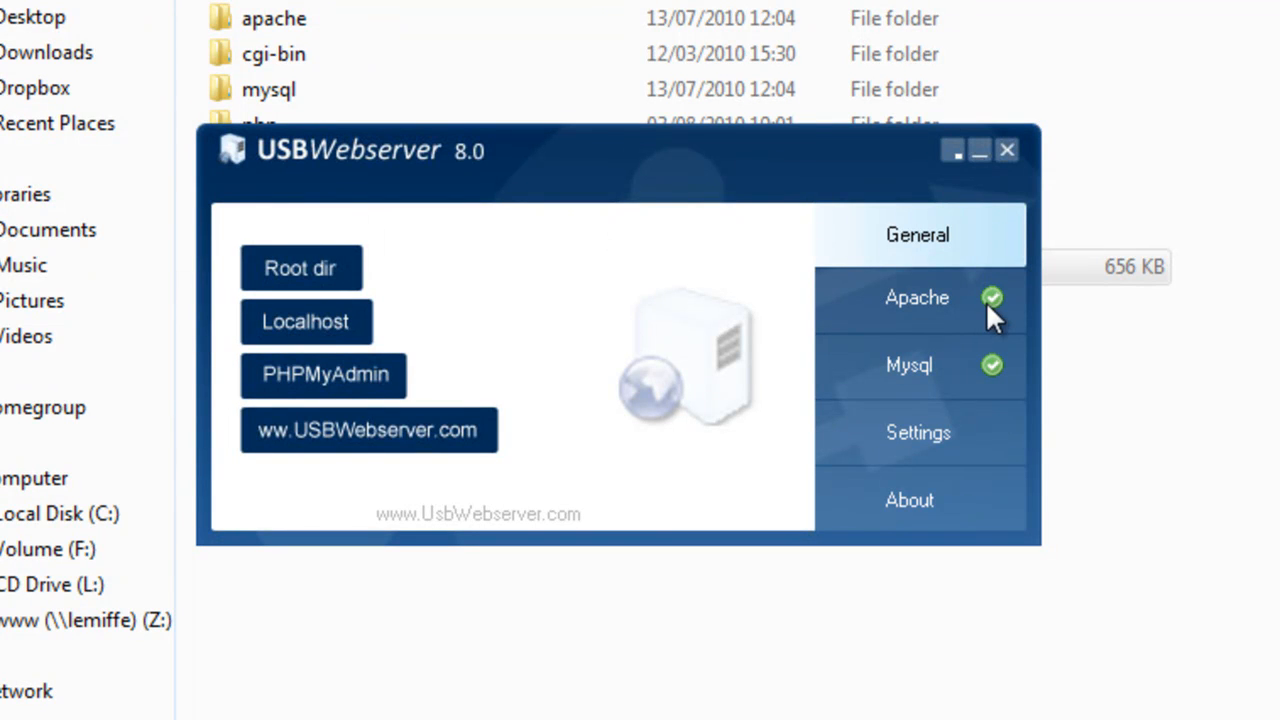
{"action": "mouse_move", "coordinate": [972, 345]}
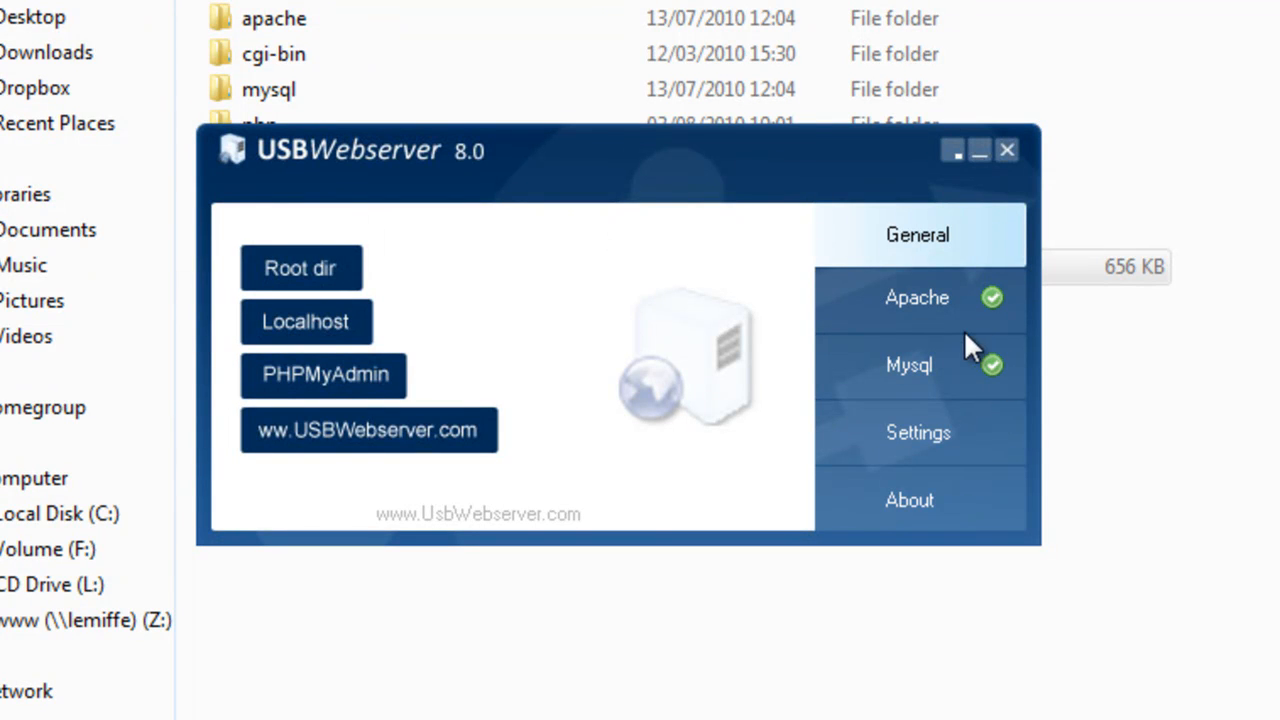
Step: Confirm Apache is Online and view settings showing Apache port 8080
{"action": "left_click", "coordinate": [917, 297]}
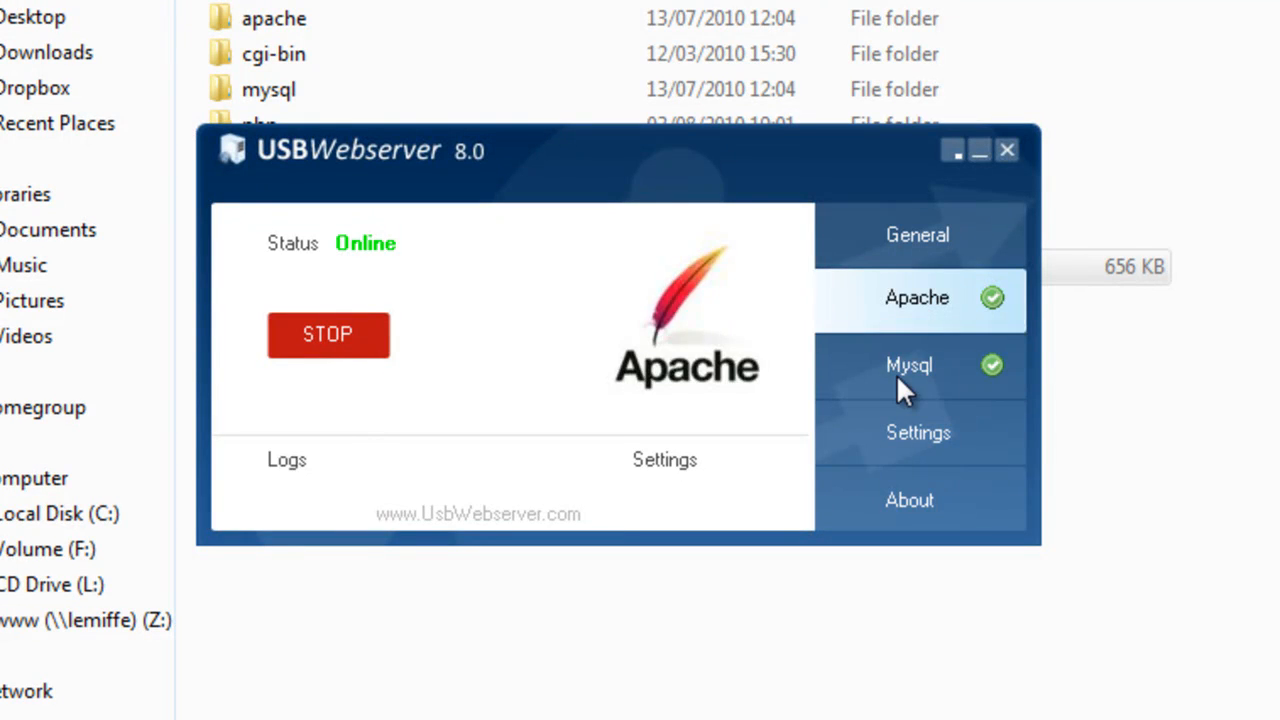
{"action": "left_click", "coordinate": [917, 432]}
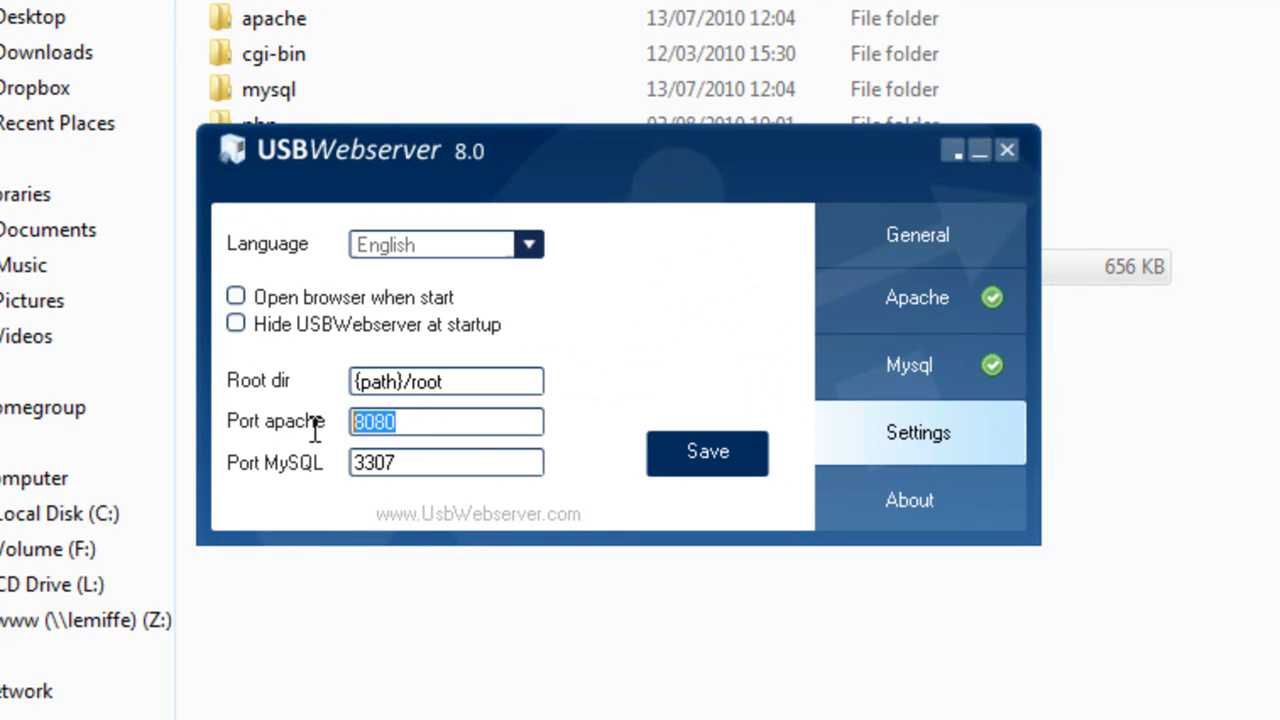
{"action": "mouse_move", "coordinate": [440, 428]}
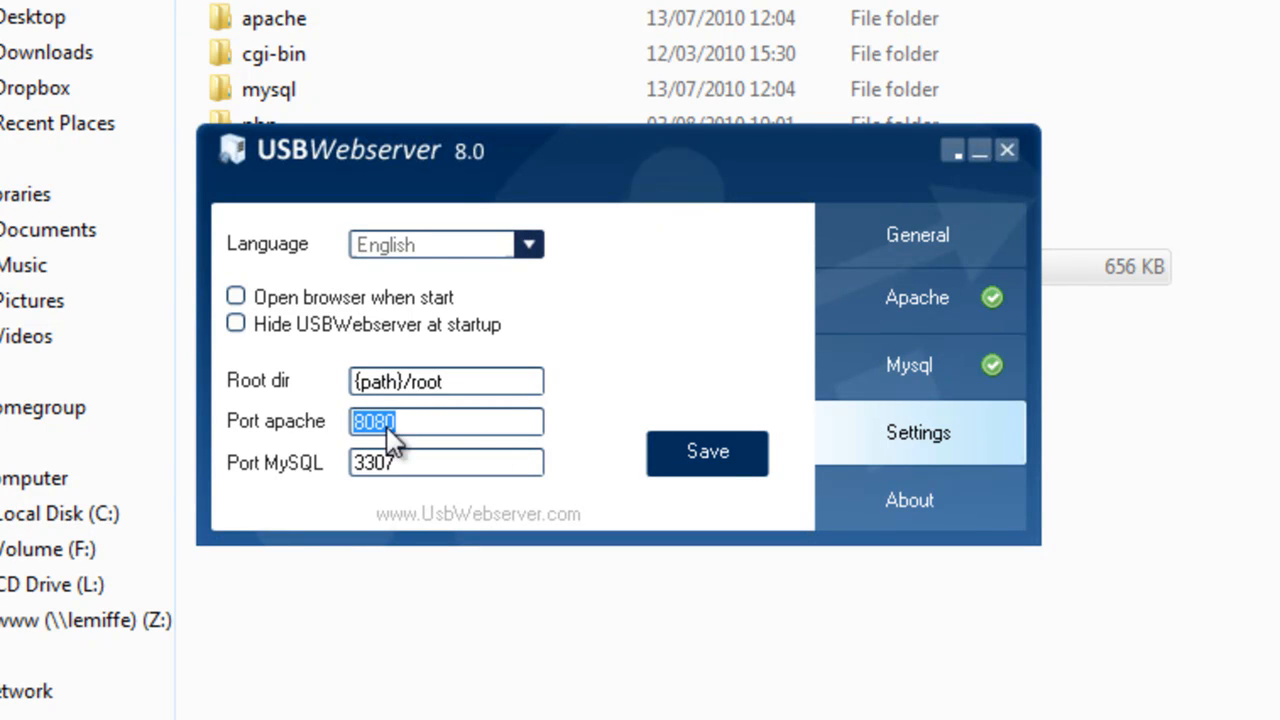
{"action": "mouse_move", "coordinate": [655, 220]}
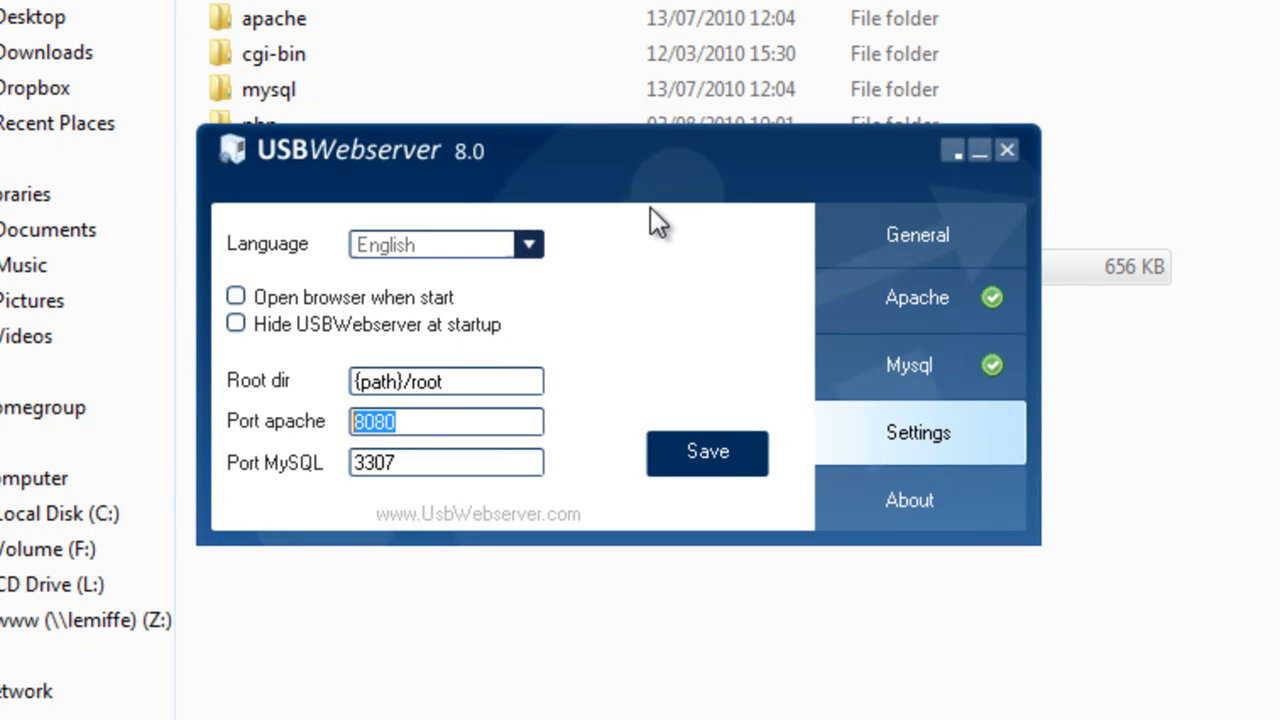
{"action": "mouse_move", "coordinate": [915, 180]}
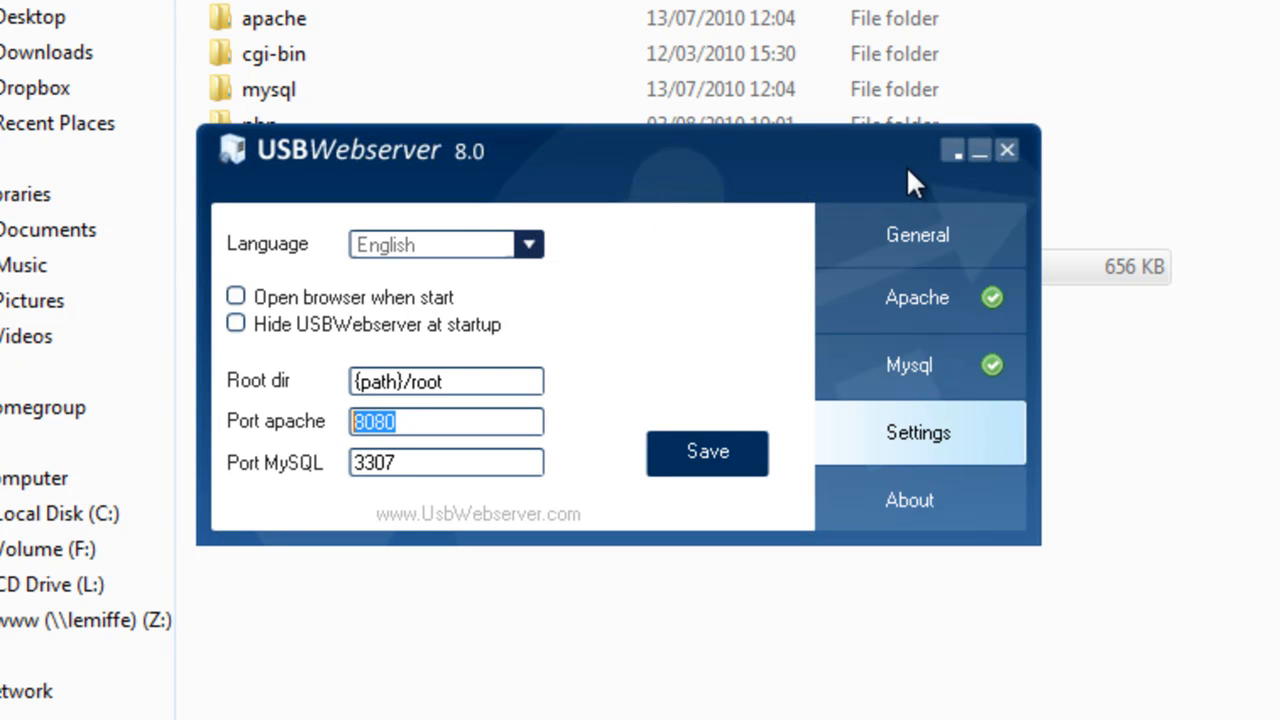
Step: Minimize USBWebserver and open the root folder in Explorer
{"action": "left_click", "coordinate": [1007, 150]}
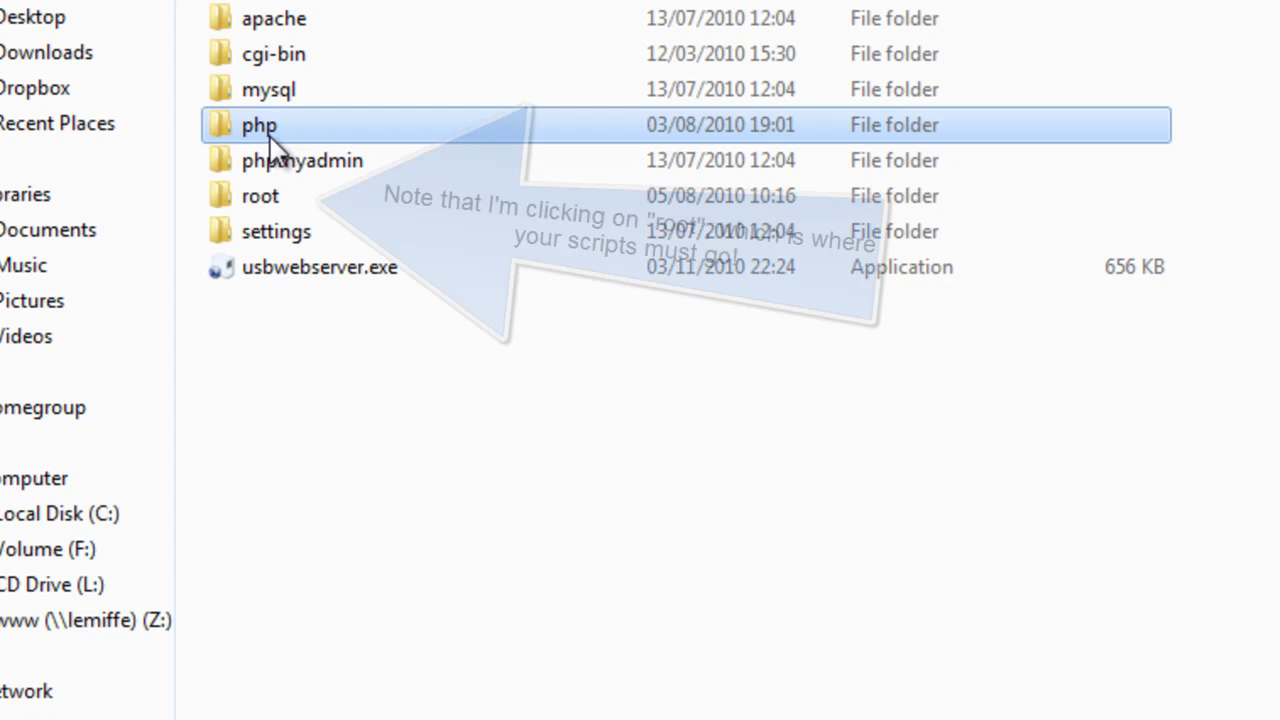
{"action": "double_click", "coordinate": [259, 124]}
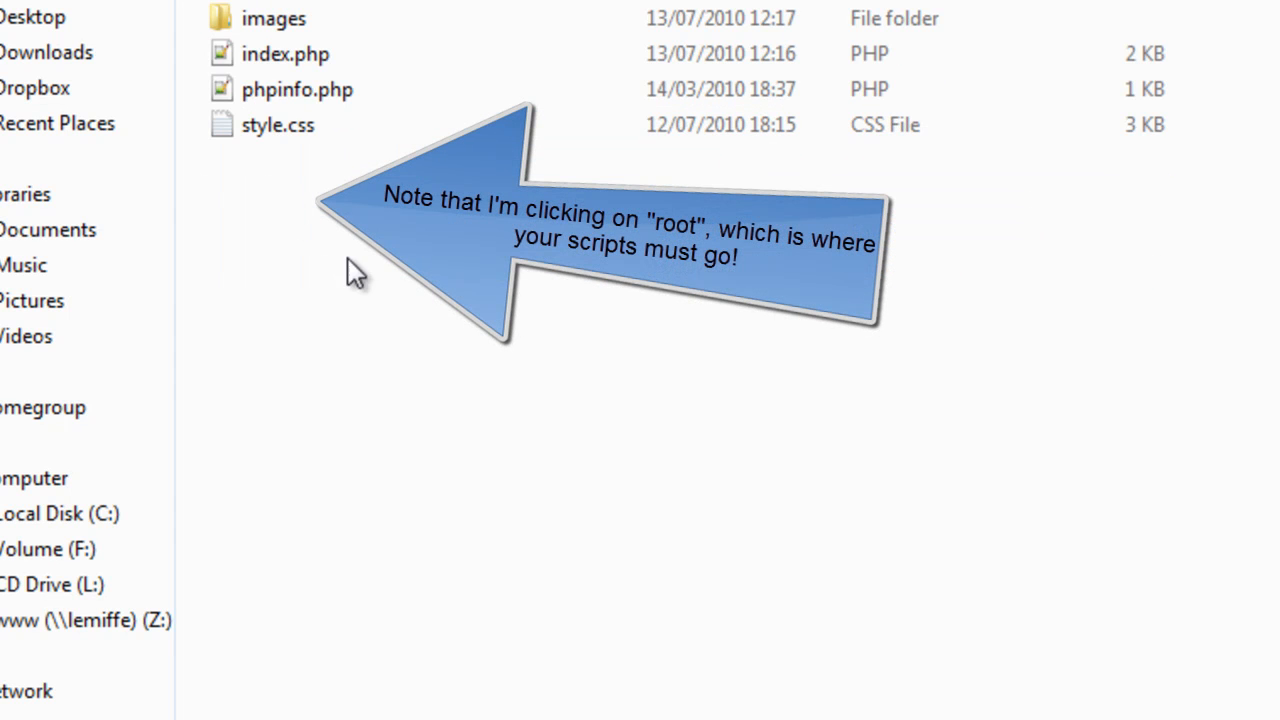
{"action": "mouse_move", "coordinate": [350, 240]}
{"action": "type", "text": "index.txt"}
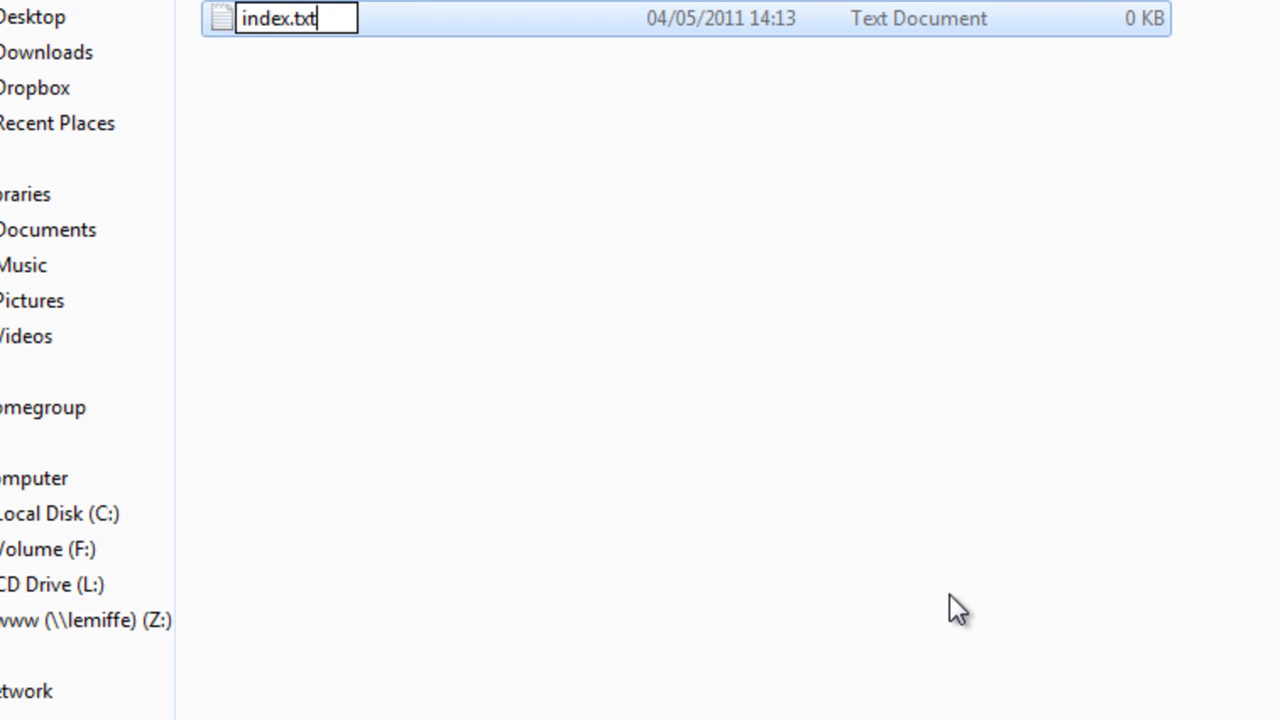
Step: Rename the new file to index.php and open it in Notepad++
{"action": "type", "text": "php"}
{"action": "key", "text": "enter"}
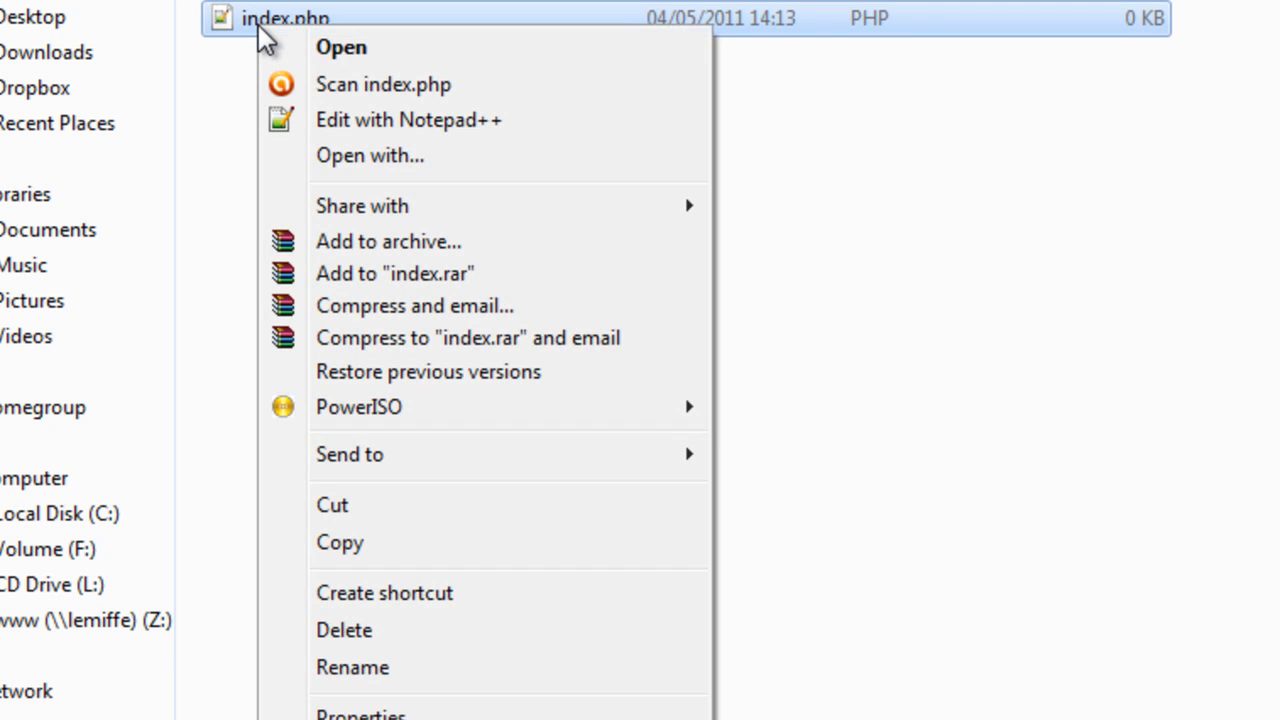
{"action": "mouse_move", "coordinate": [390, 119]}
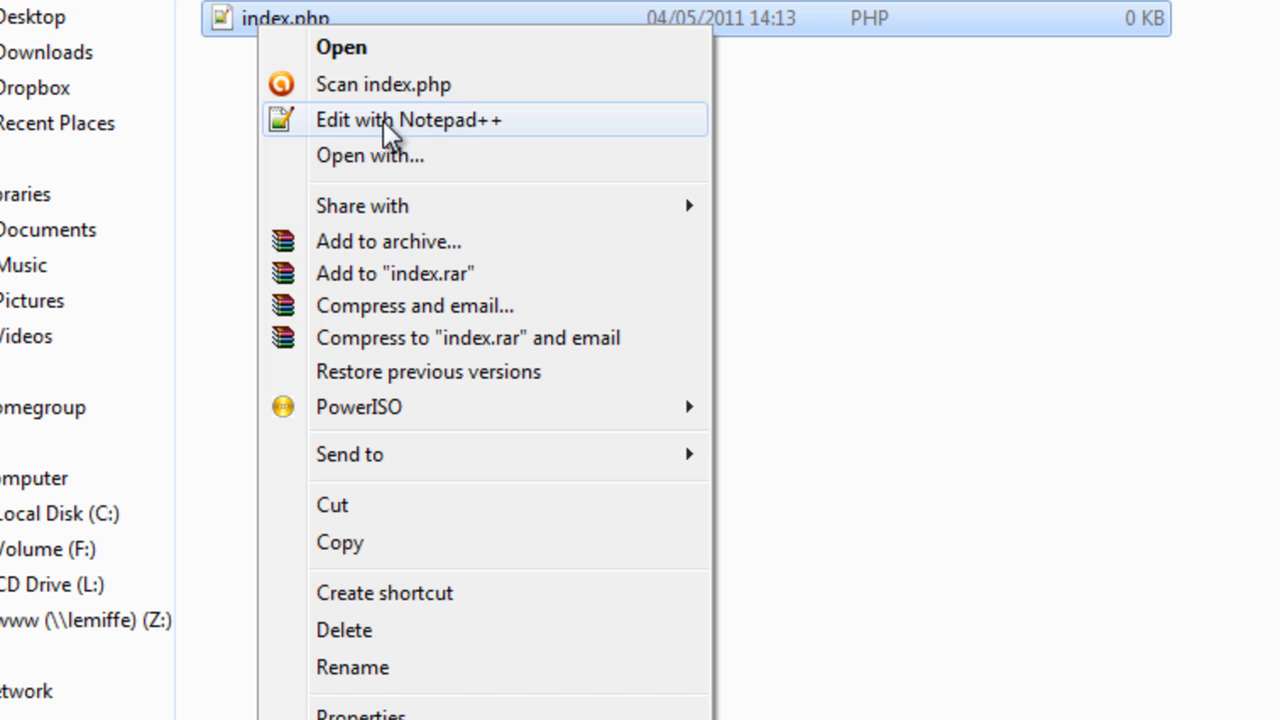
{"action": "mouse_move", "coordinate": [362, 132]}
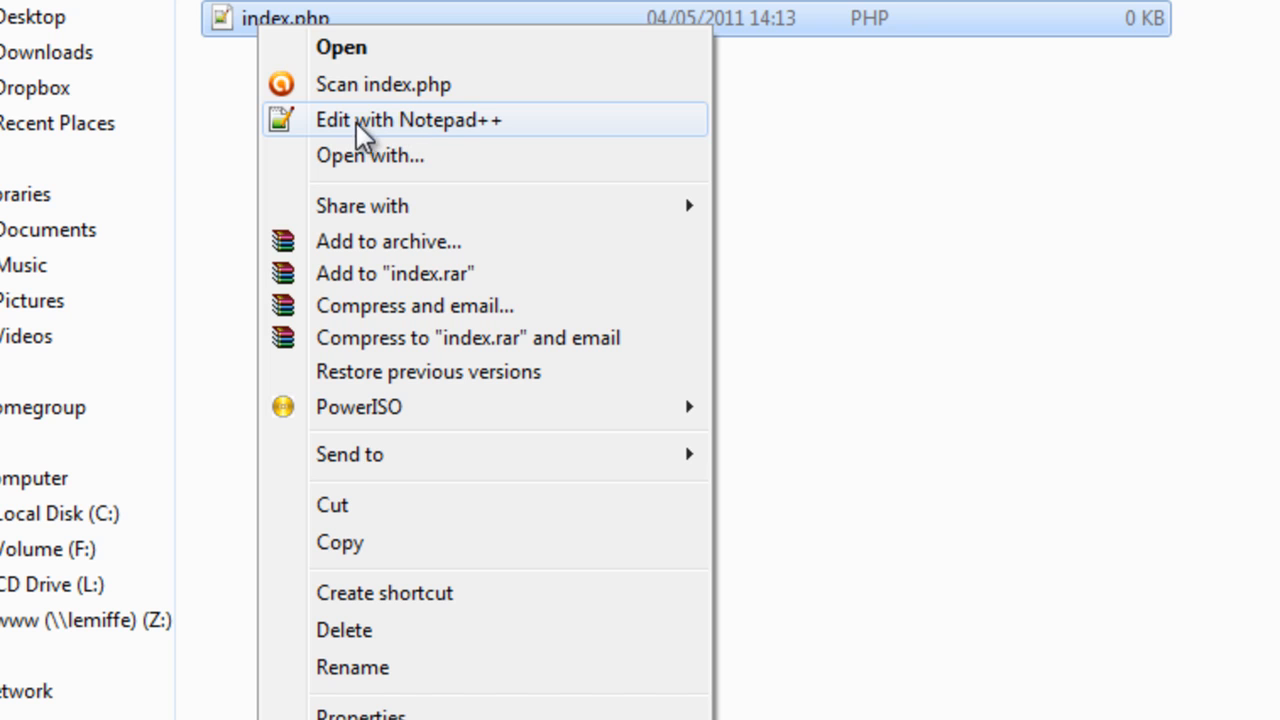
{"action": "mouse_move", "coordinate": [497, 140]}
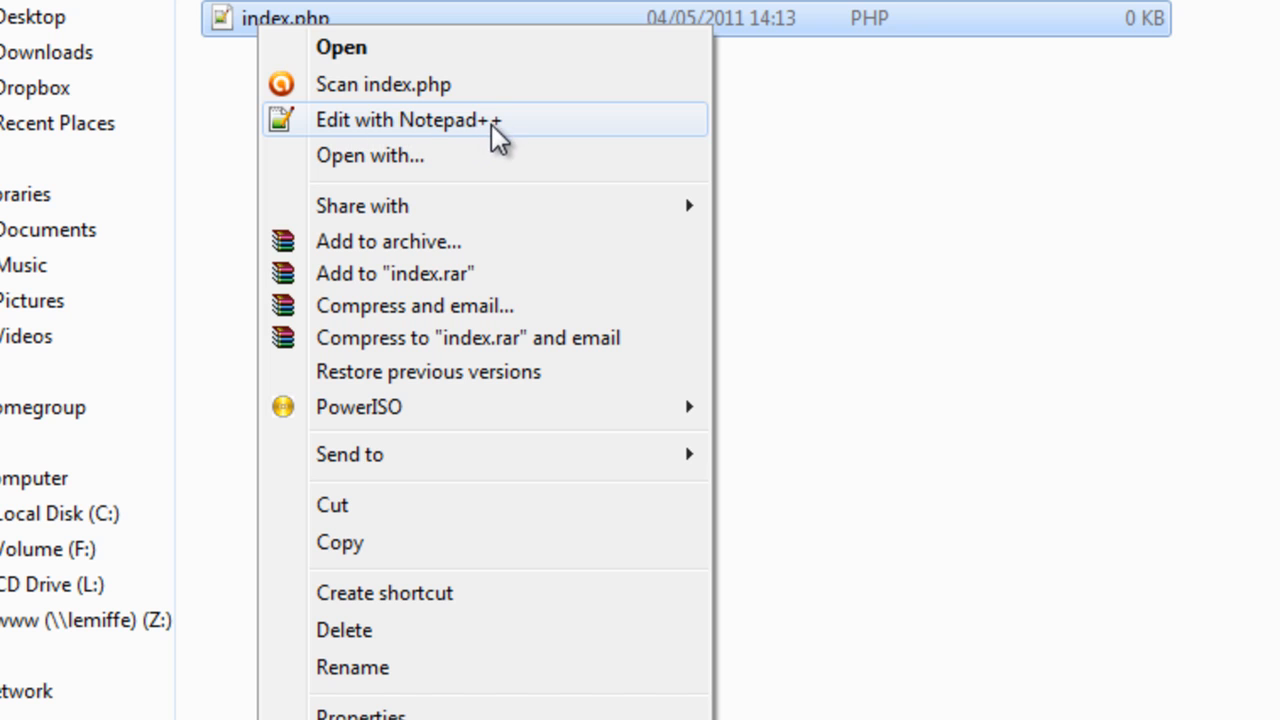
{"action": "mouse_move", "coordinate": [472, 133]}
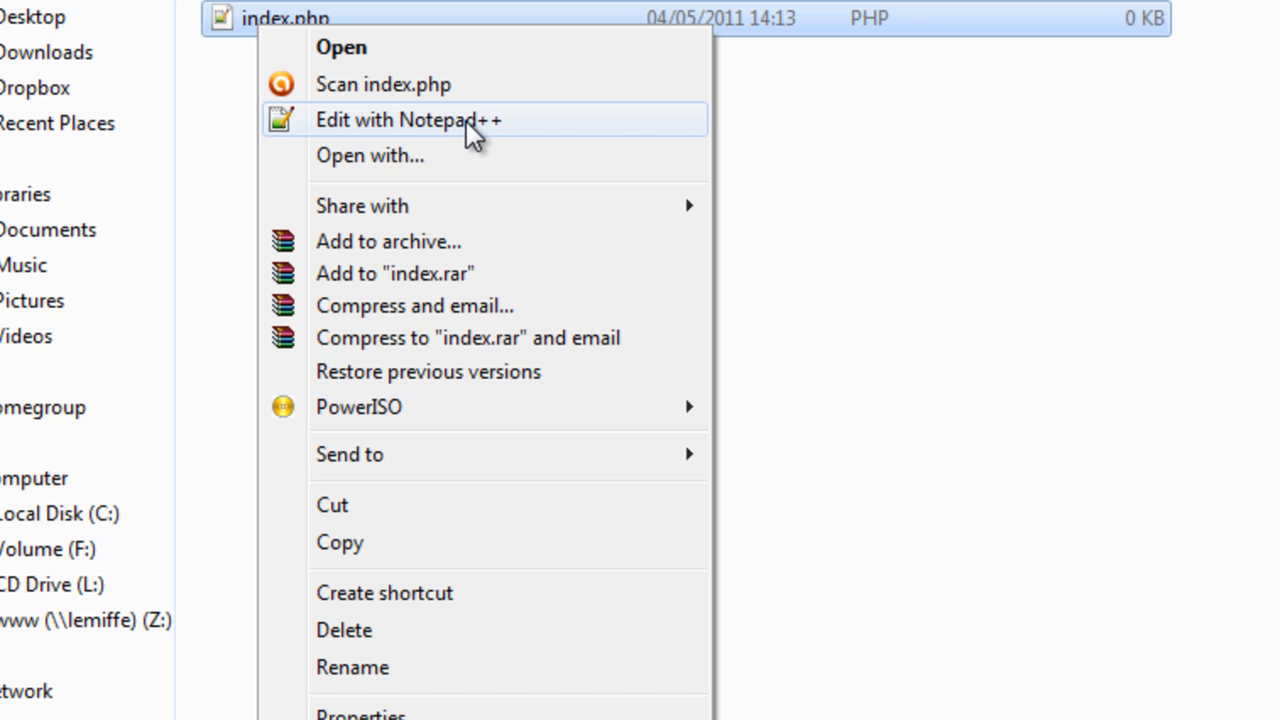
{"action": "left_click", "coordinate": [407, 119]}
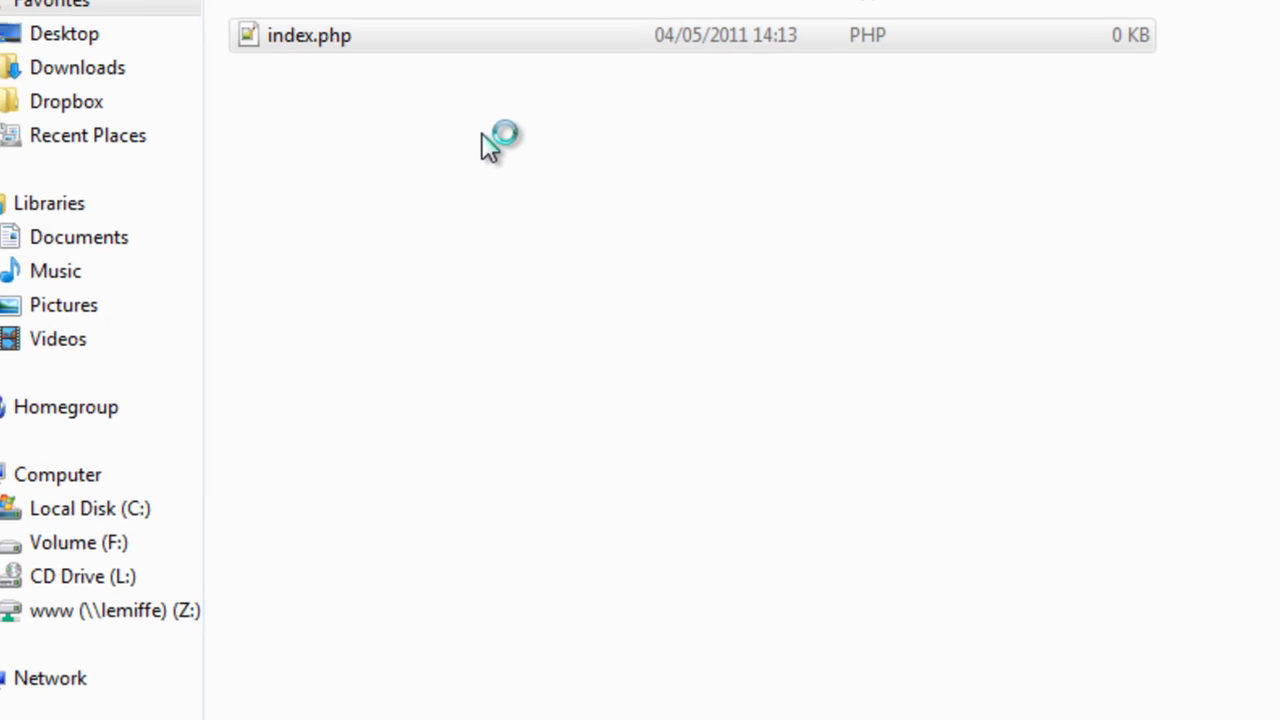
Step: Write the opening <?php tag in index.php and add blank lines
{"action": "double_click", "coordinate": [309, 35]}
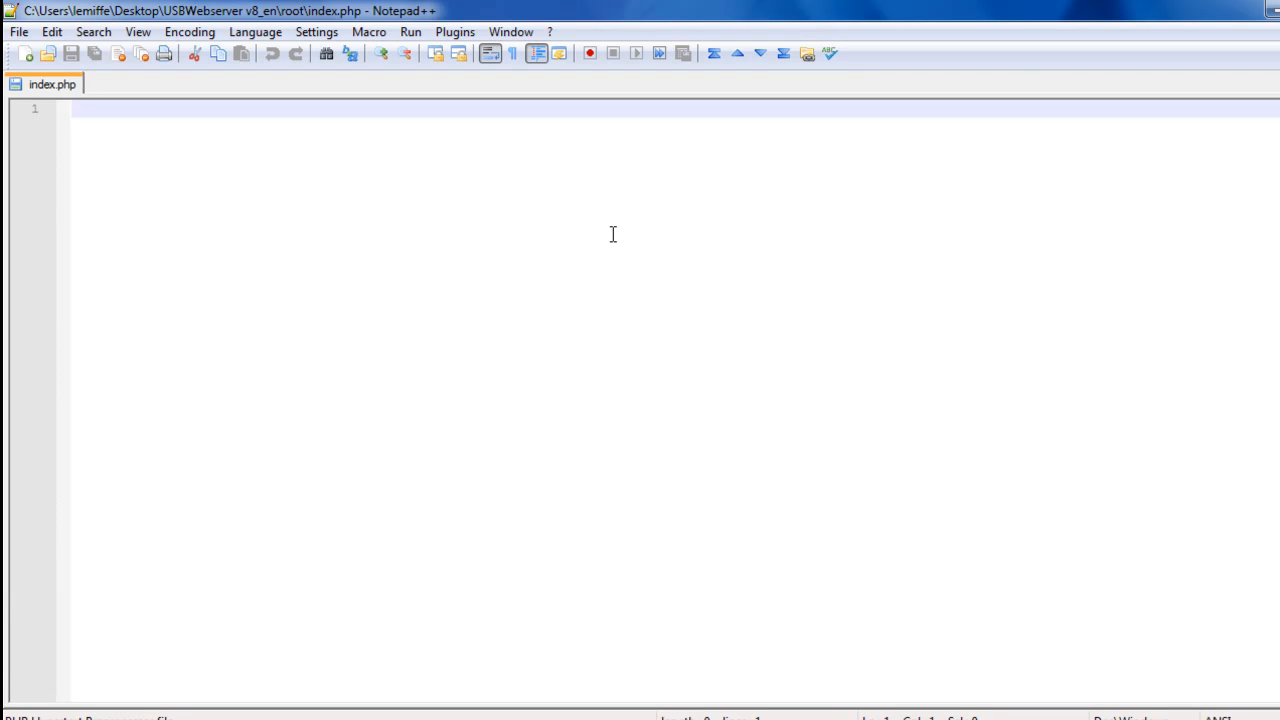
{"action": "mouse_move", "coordinate": [341, 217]}
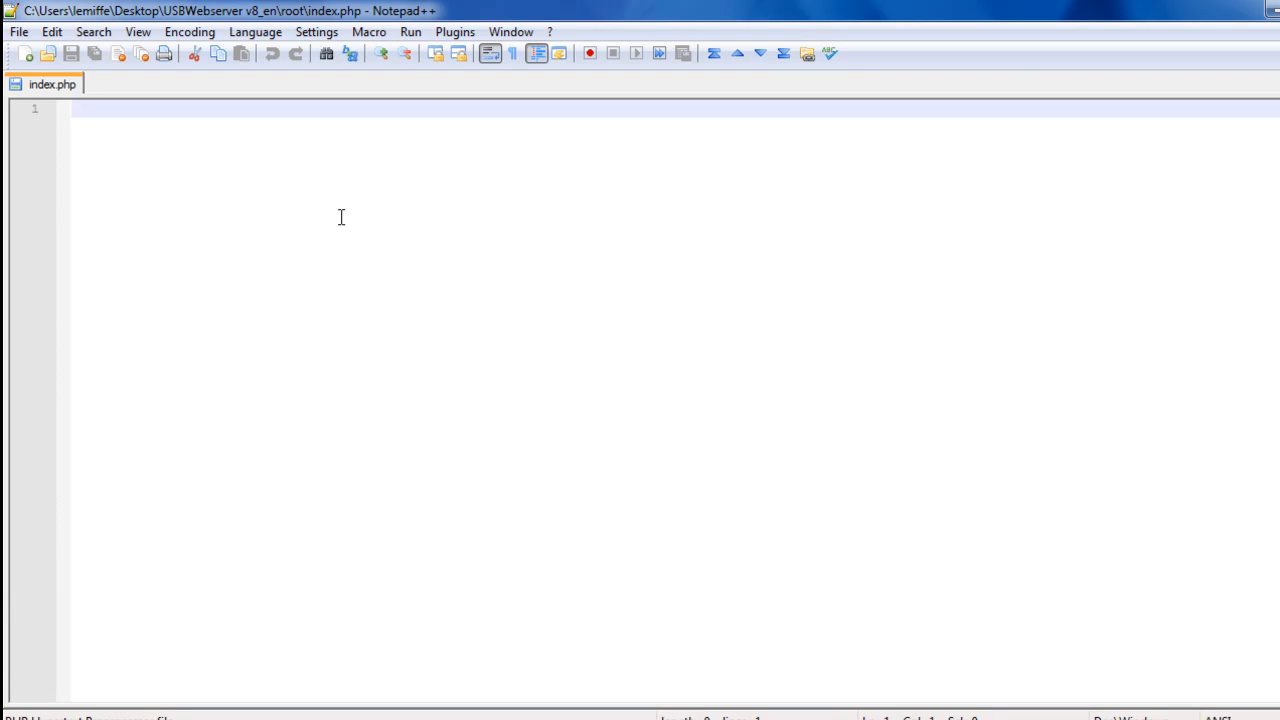
{"action": "mouse_move", "coordinate": [334, 213]}
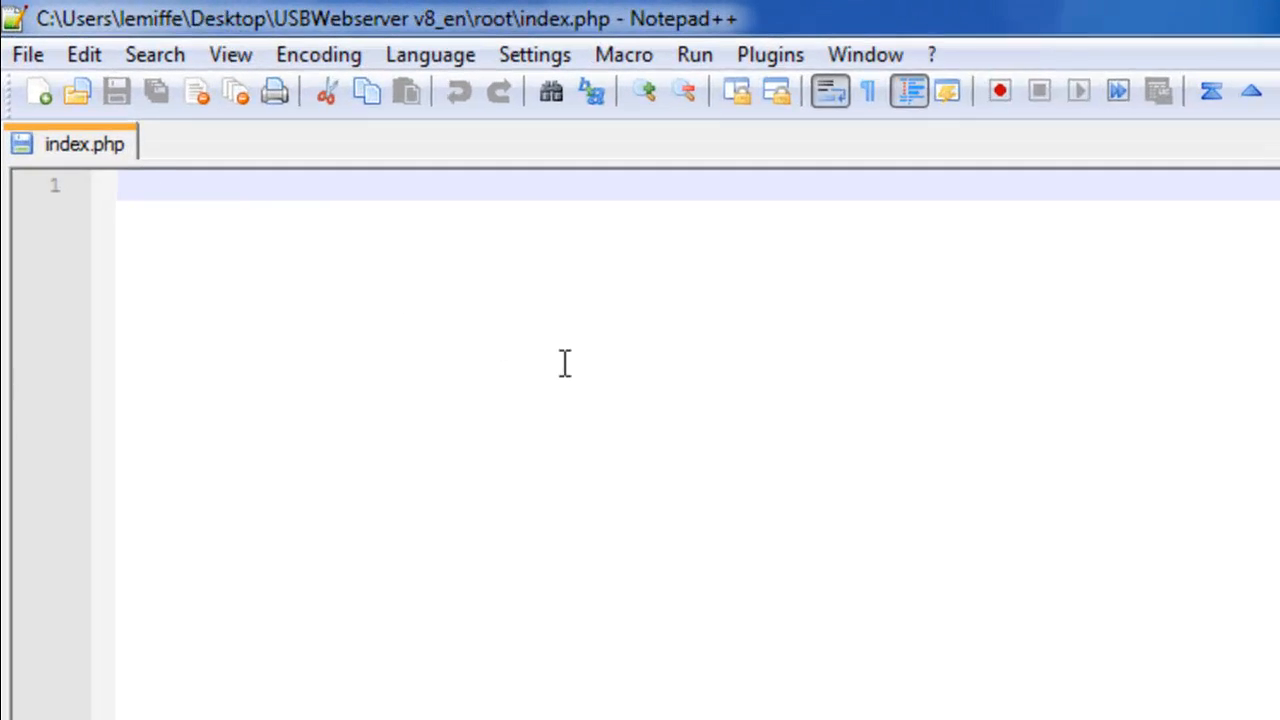
{"action": "type", "text": "<?"}
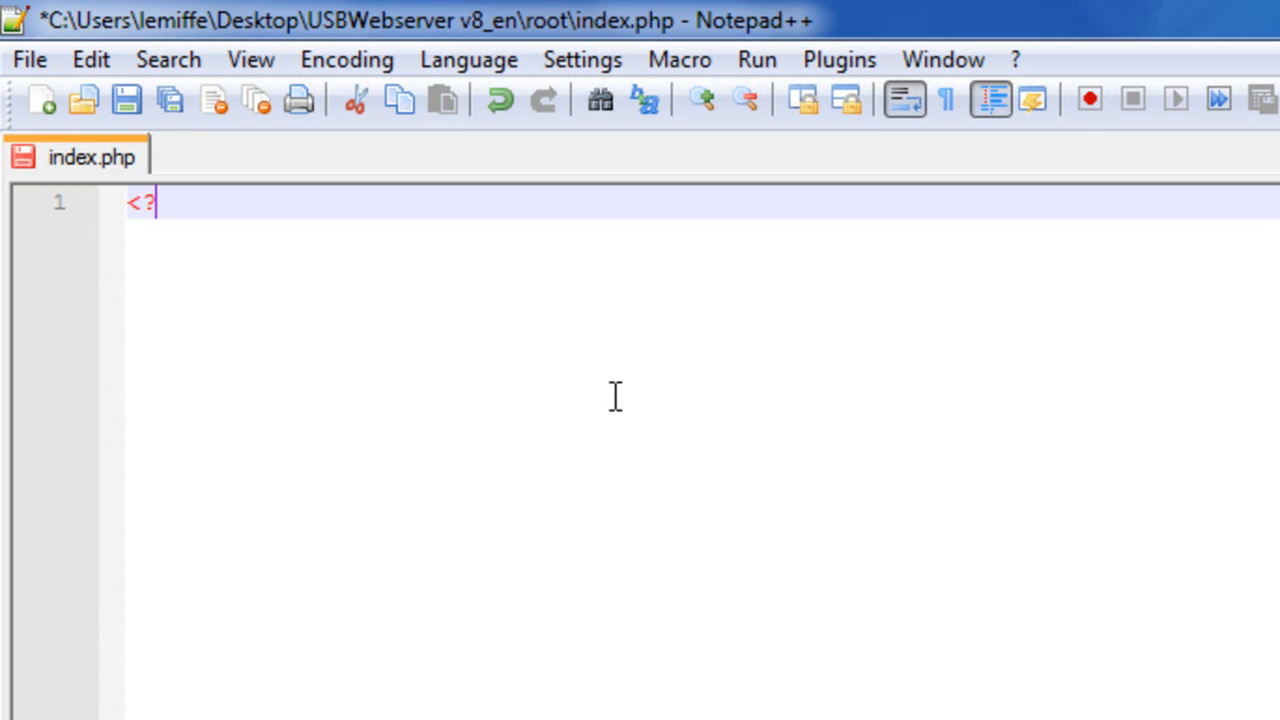
{"action": "type", "text": "php"}
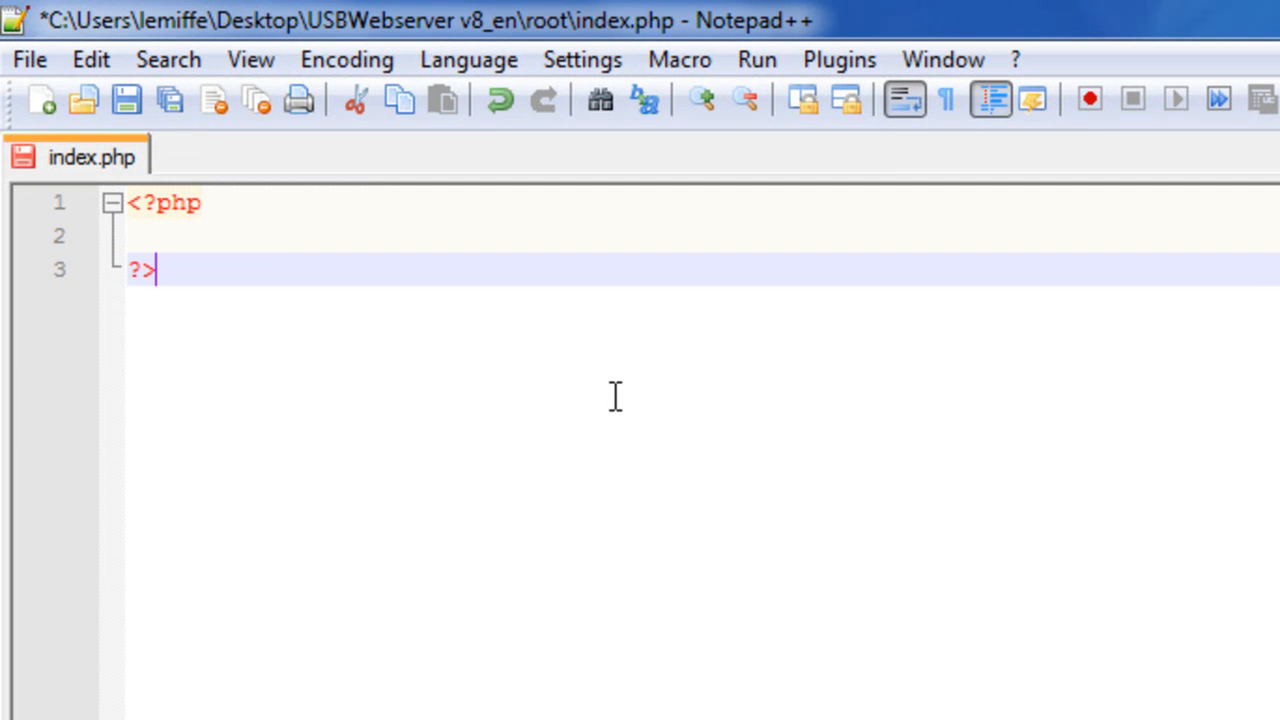
{"action": "key", "text": "Enter"}
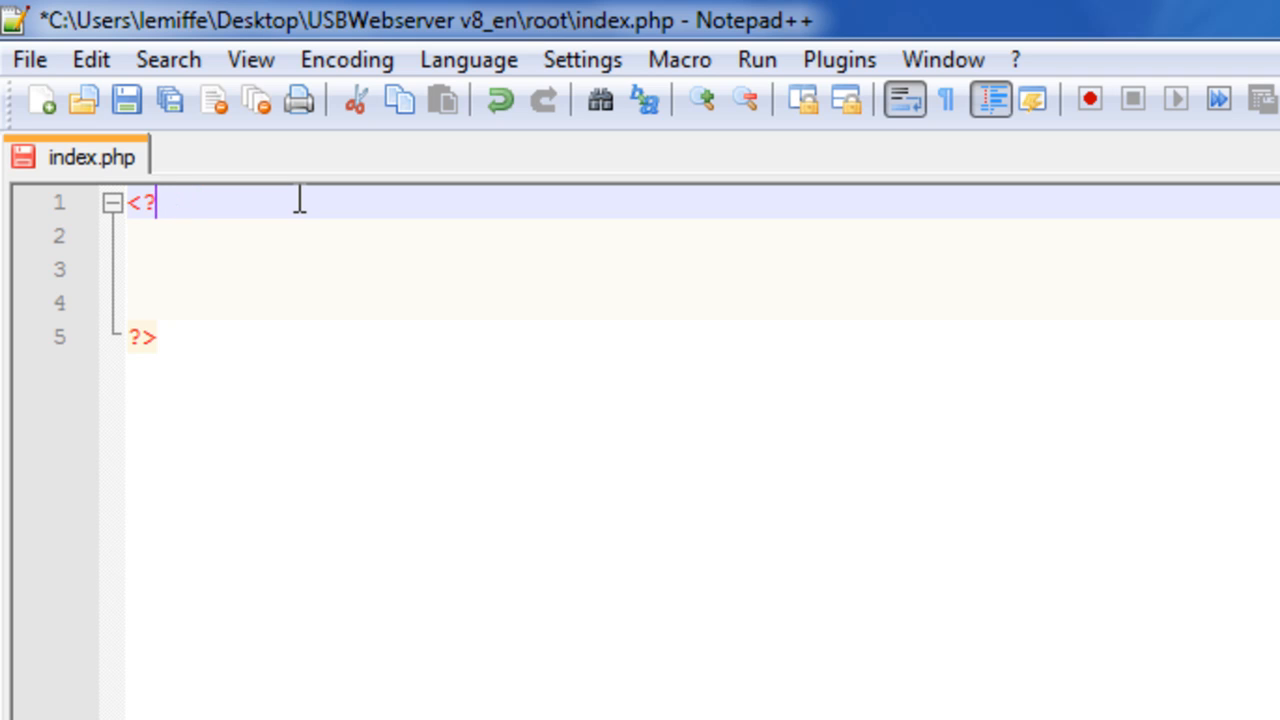
Step: Add the statement echo "hello world!"; inside the PHP block
{"action": "type", "text": "php"}
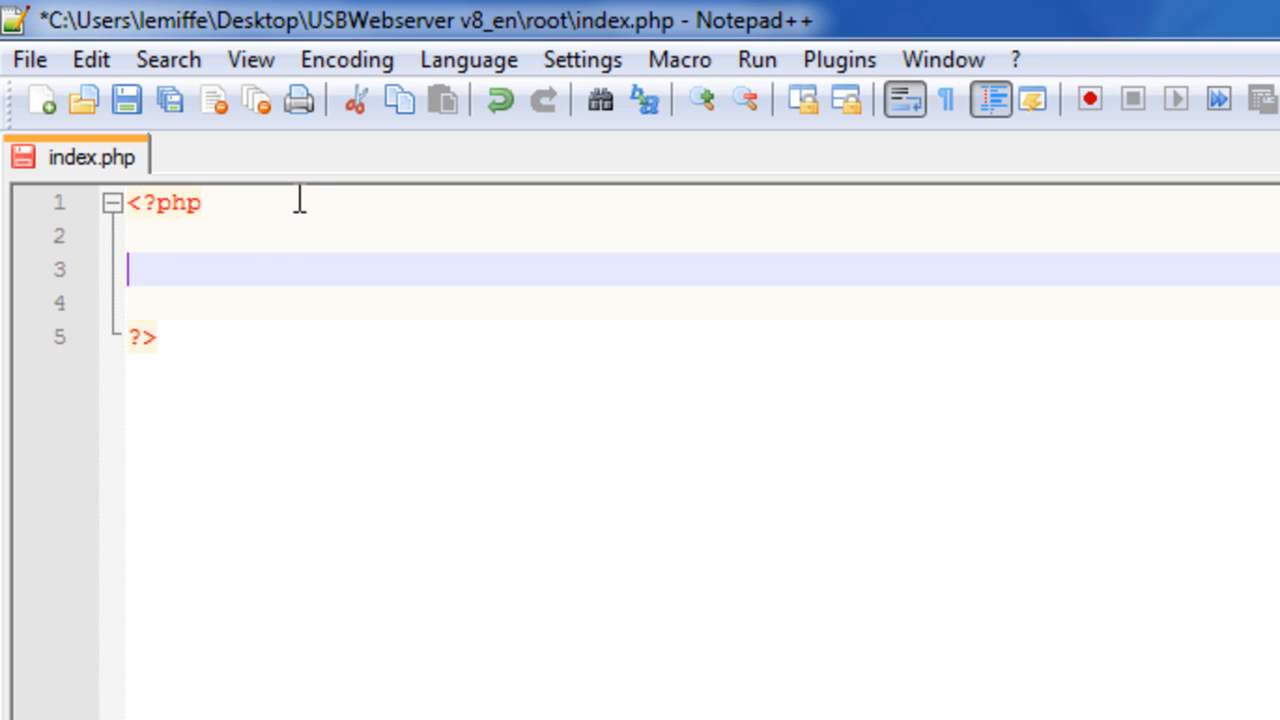
{"action": "mouse_move", "coordinate": [212, 264]}
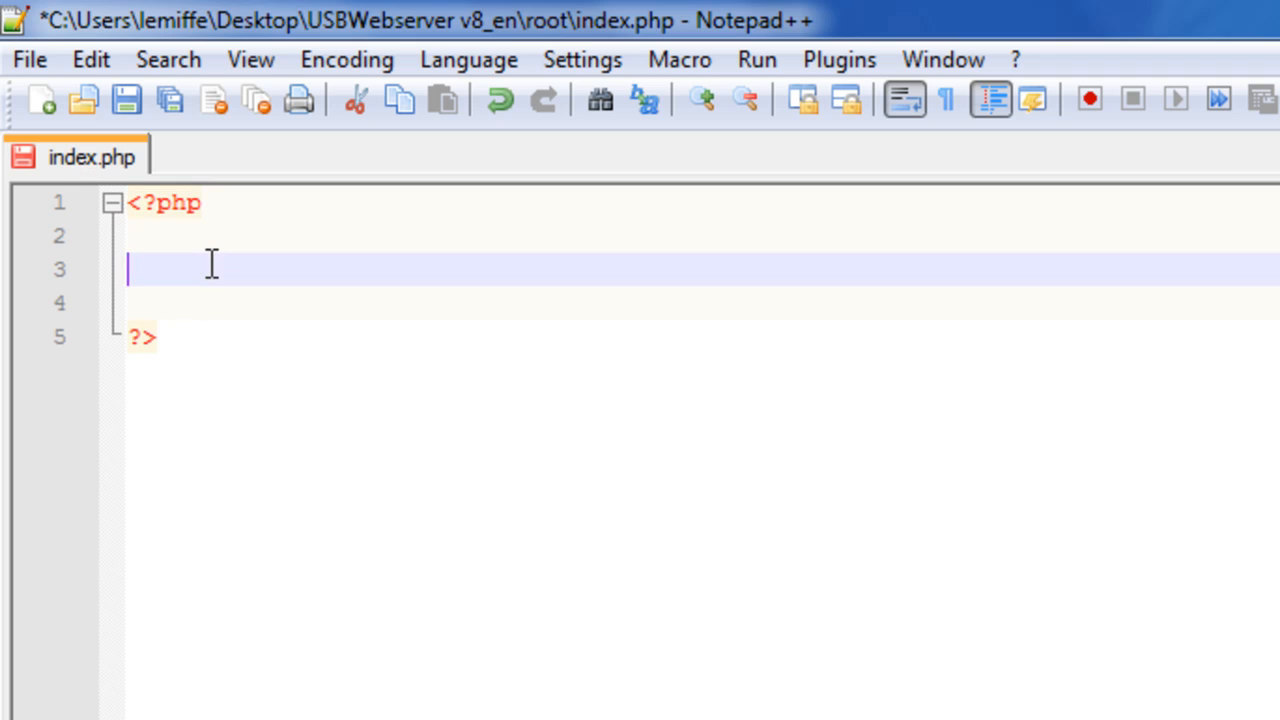
{"action": "mouse_move", "coordinate": [205, 218]}
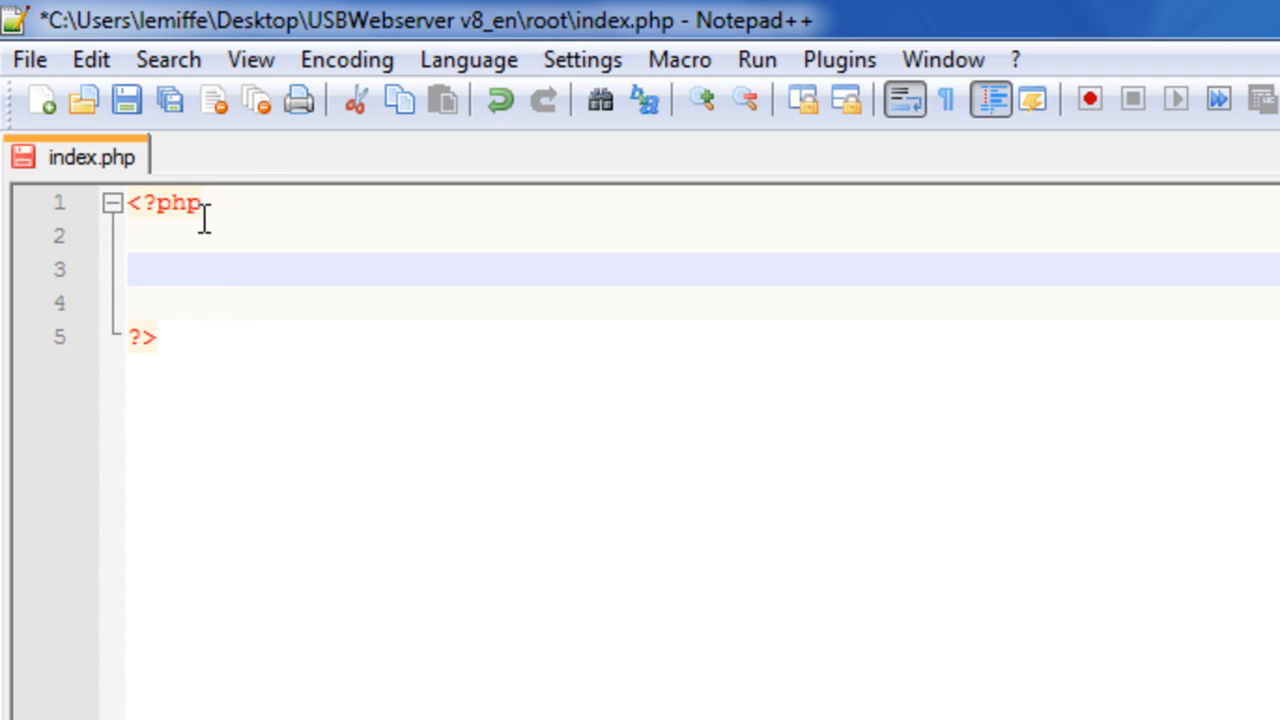
{"action": "mouse_move", "coordinate": [559, 313]}
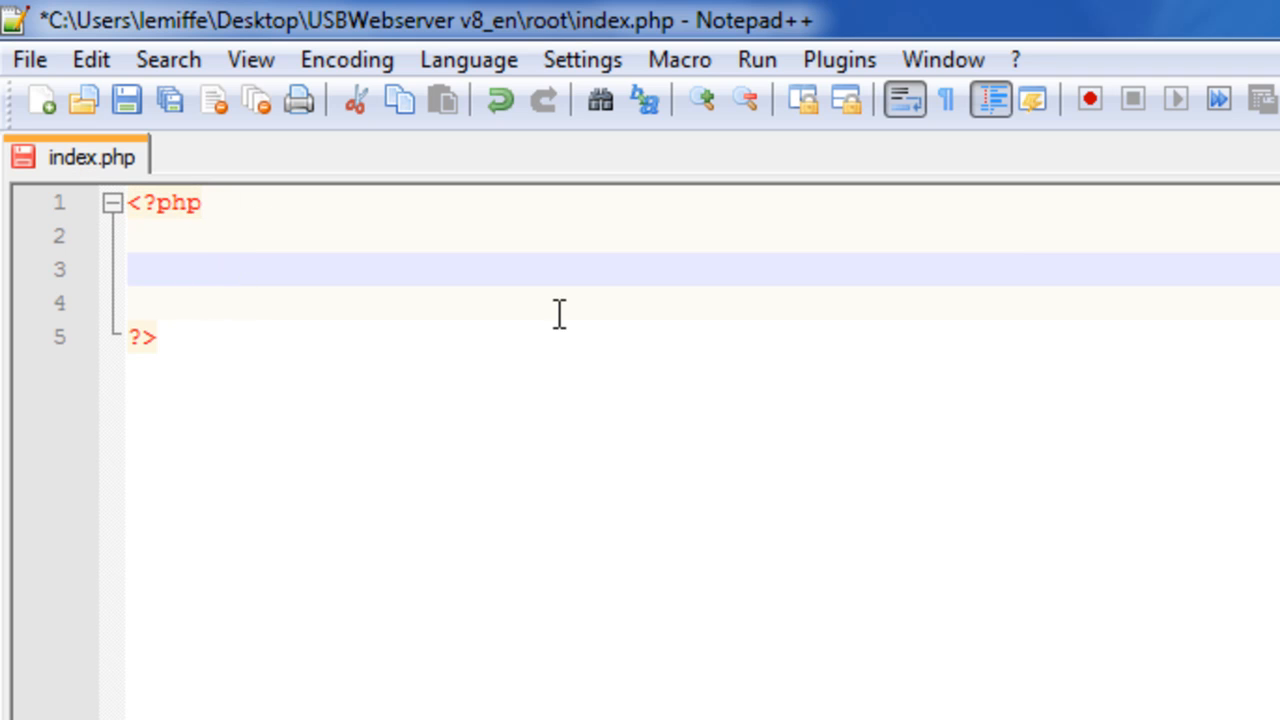
{"action": "type", "text": "echo \"hell"}
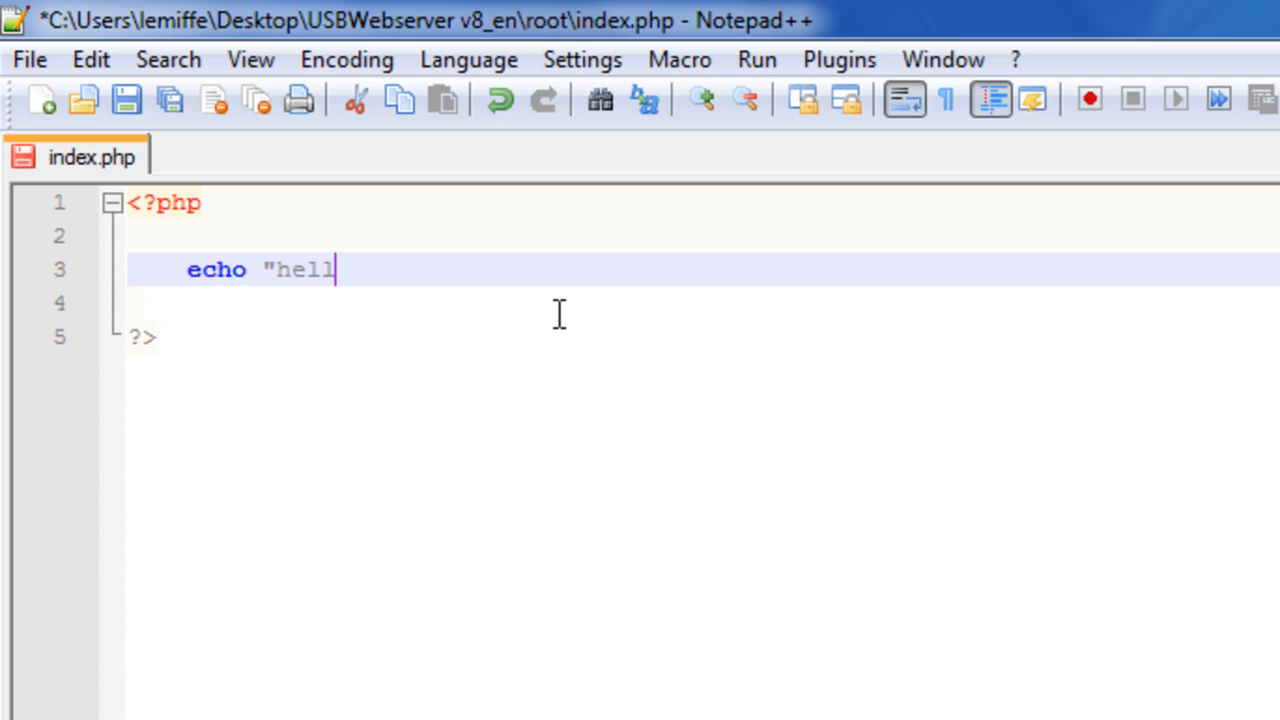
{"action": "type", "text": "o world!\""}
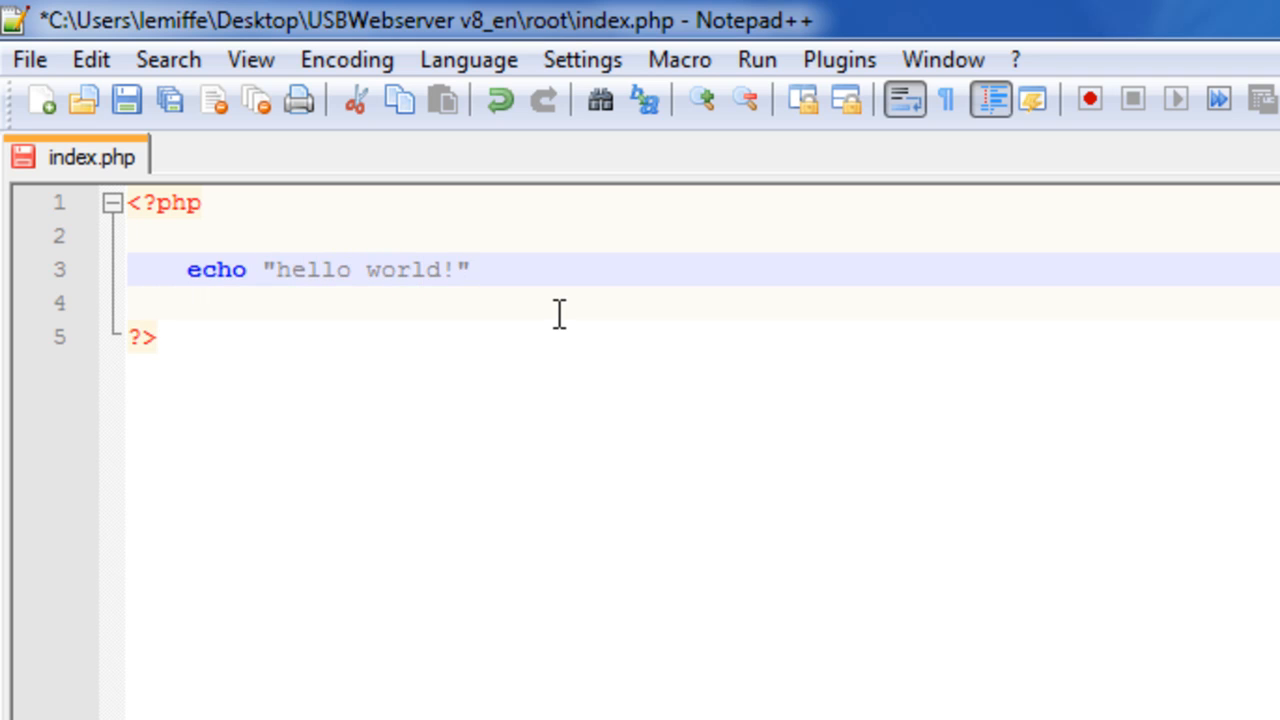
{"action": "type", "text": ";"}
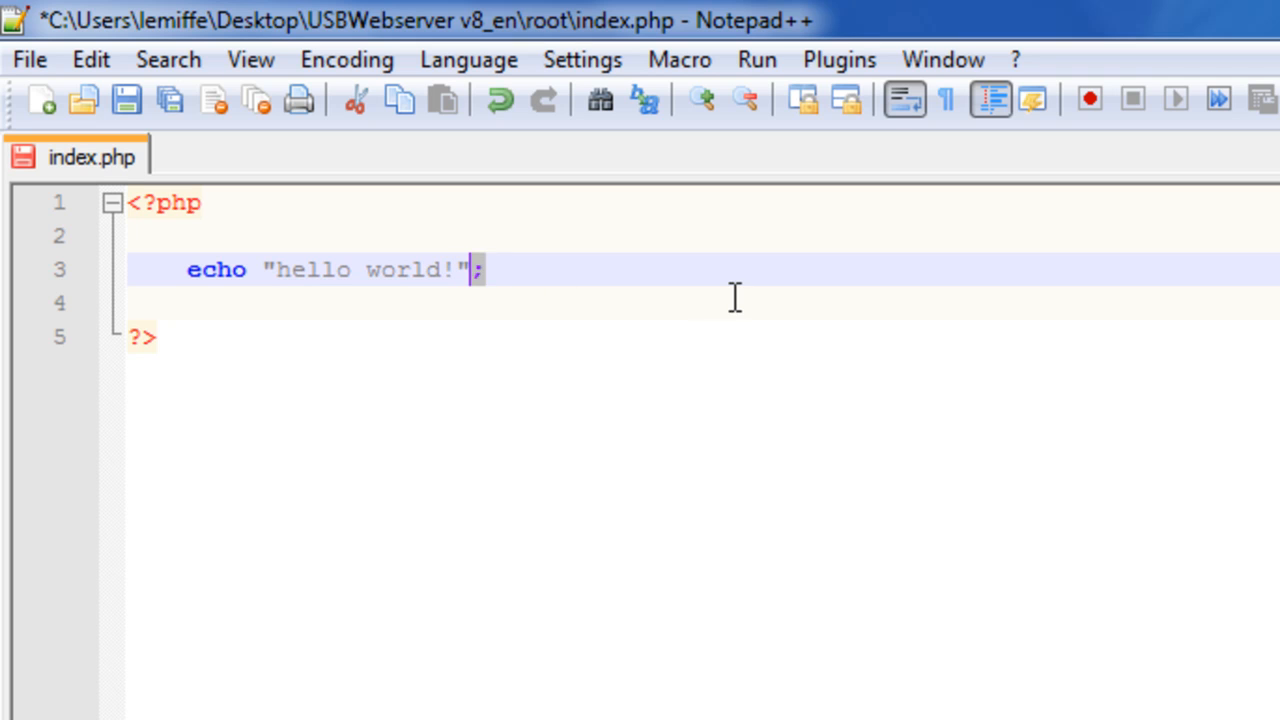
{"action": "mouse_move", "coordinate": [170, 282]}
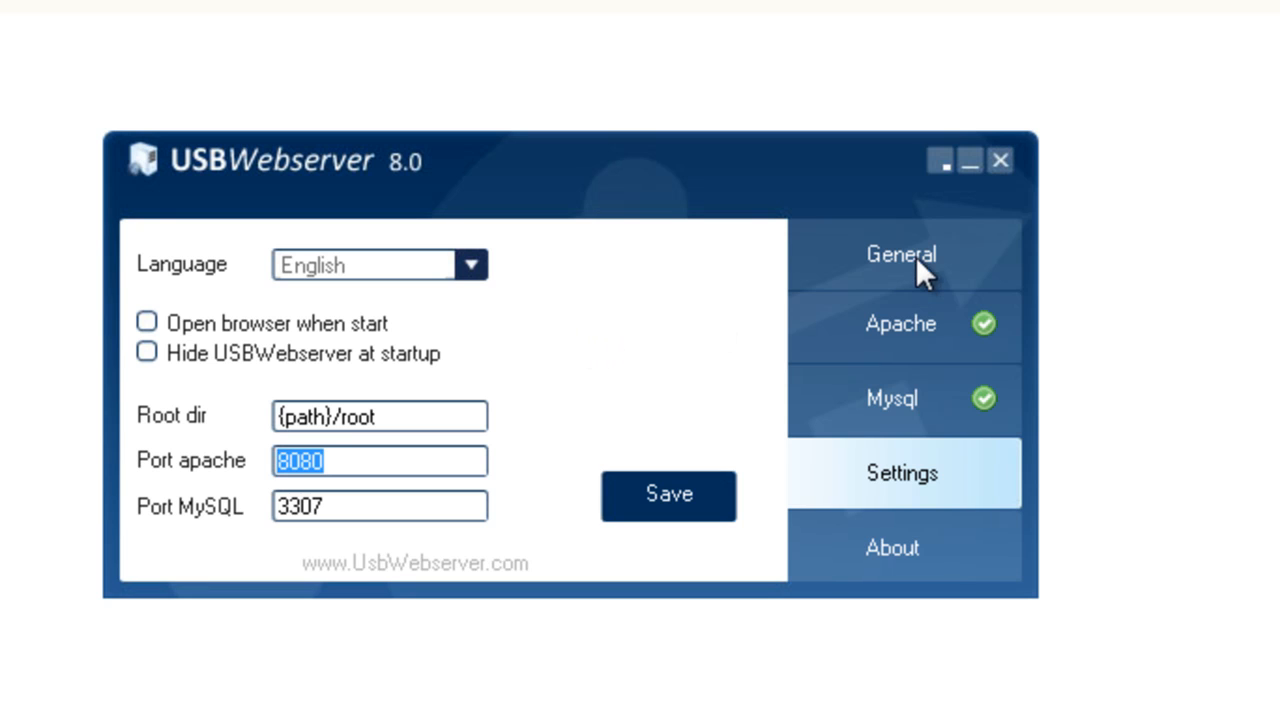
Step: Open localhost:8080 from USBWebserver to see "hello world!" in Chrome
{"action": "left_click", "coordinate": [900, 253]}
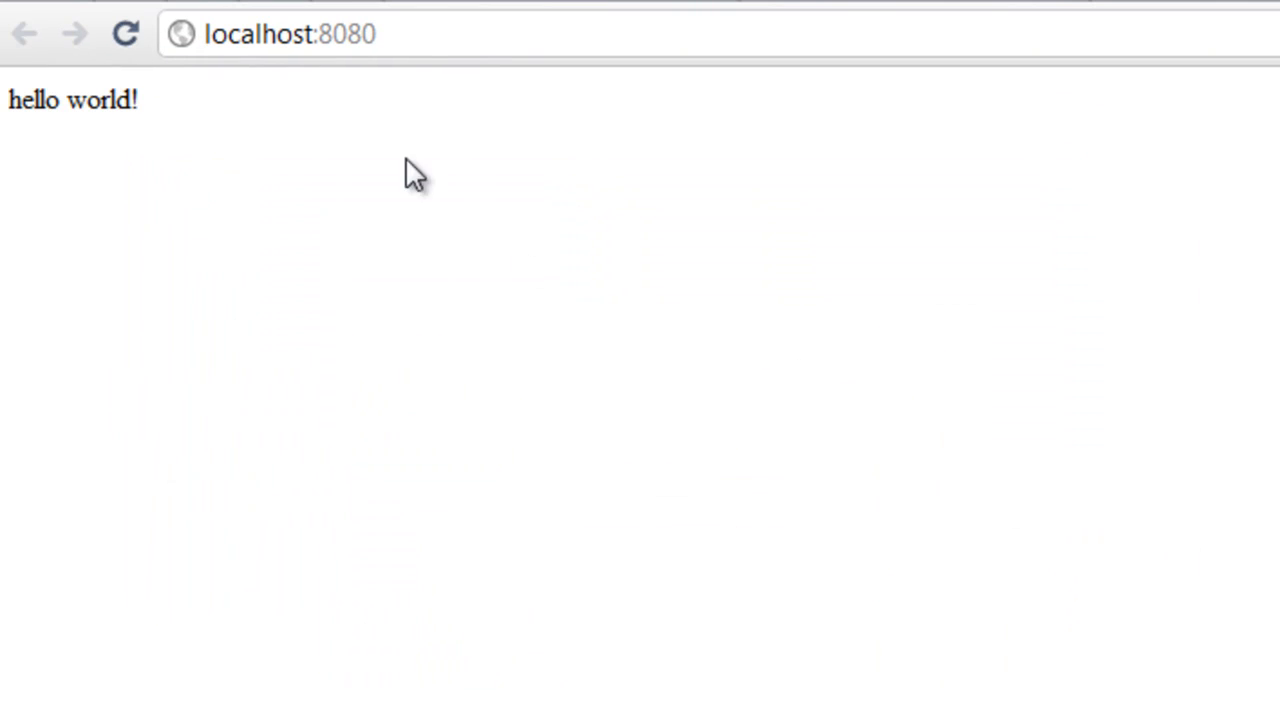
{"action": "mouse_move", "coordinate": [205, 110]}
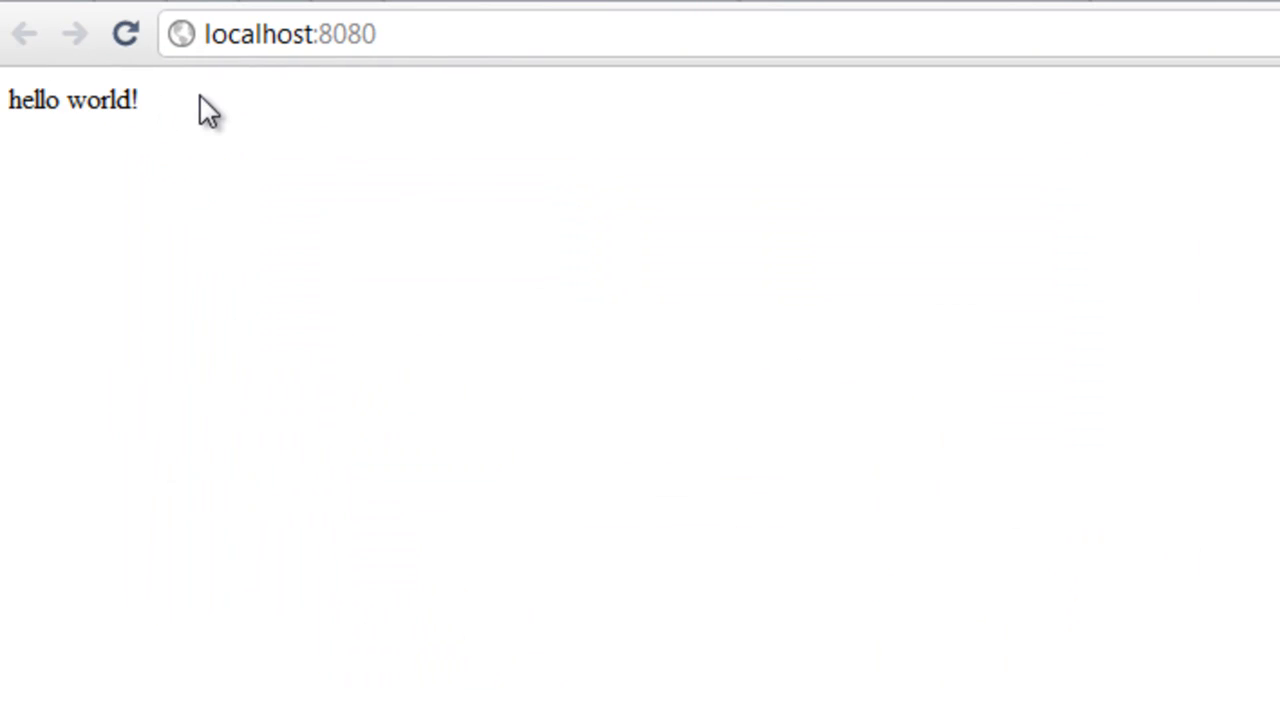
{"action": "mouse_move", "coordinate": [406, 604]}
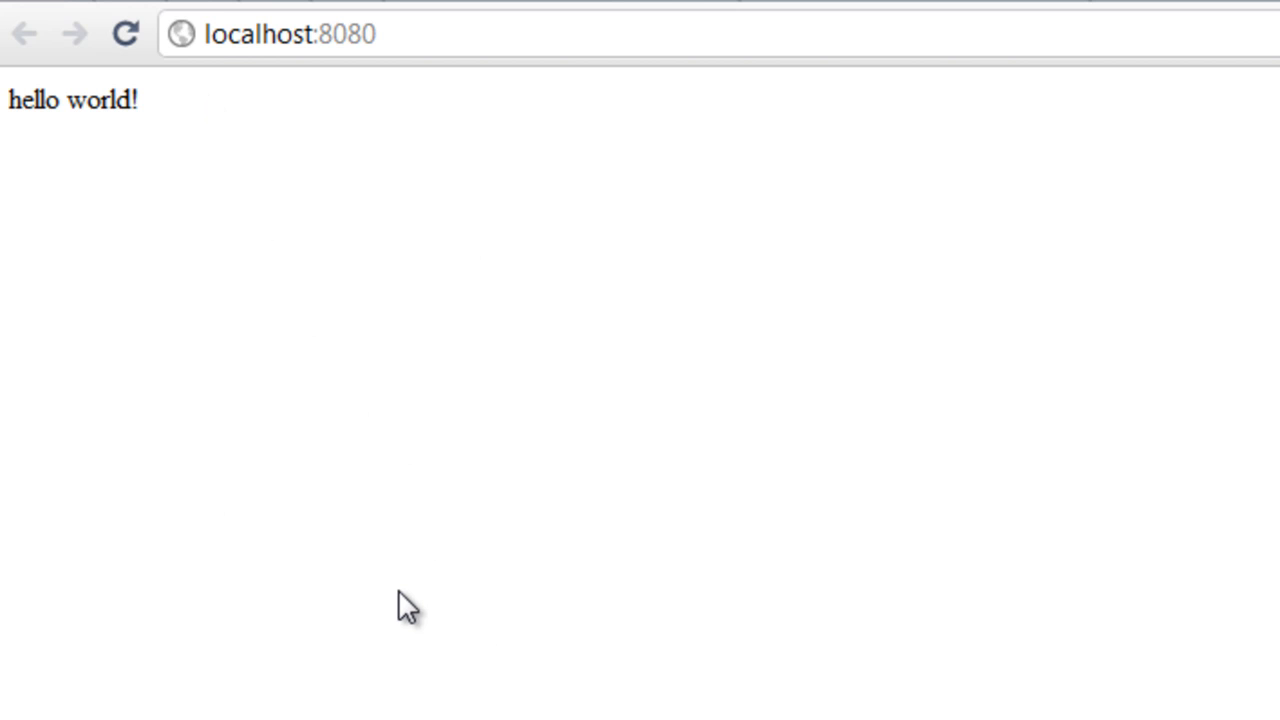
{"action": "mouse_move", "coordinate": [518, 625]}
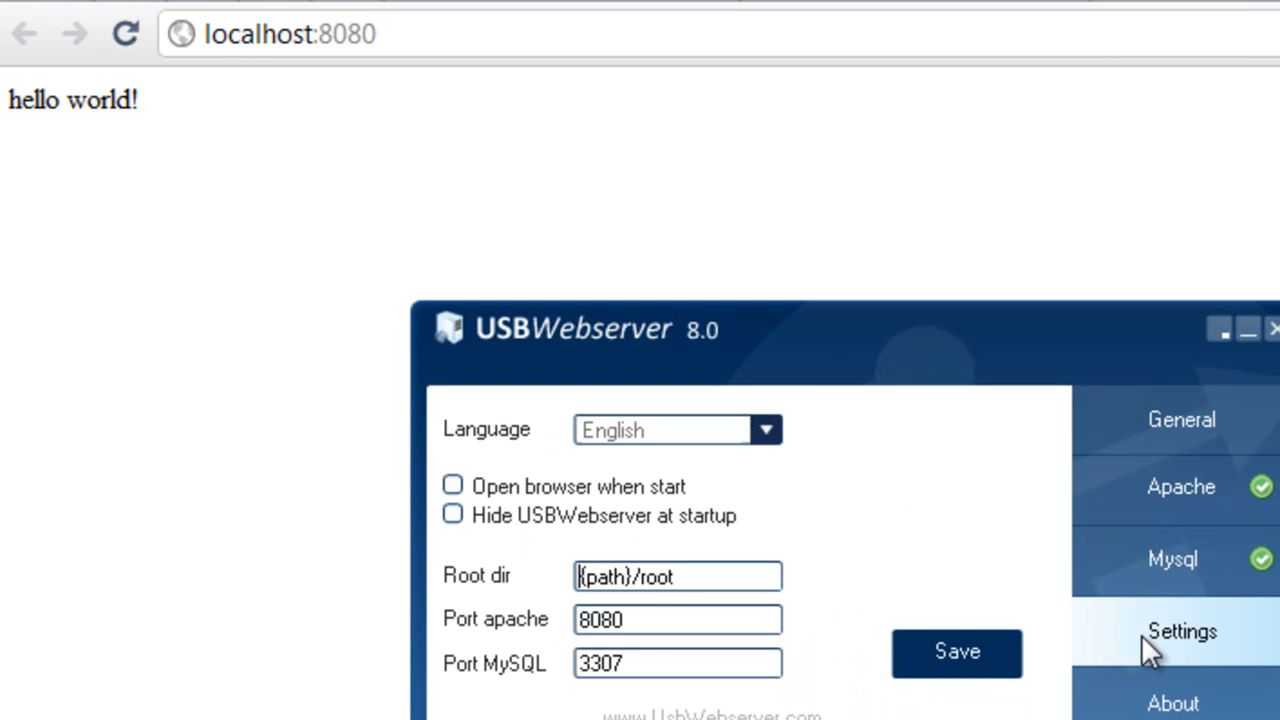
{"action": "triple_click", "coordinate": [677, 619]}
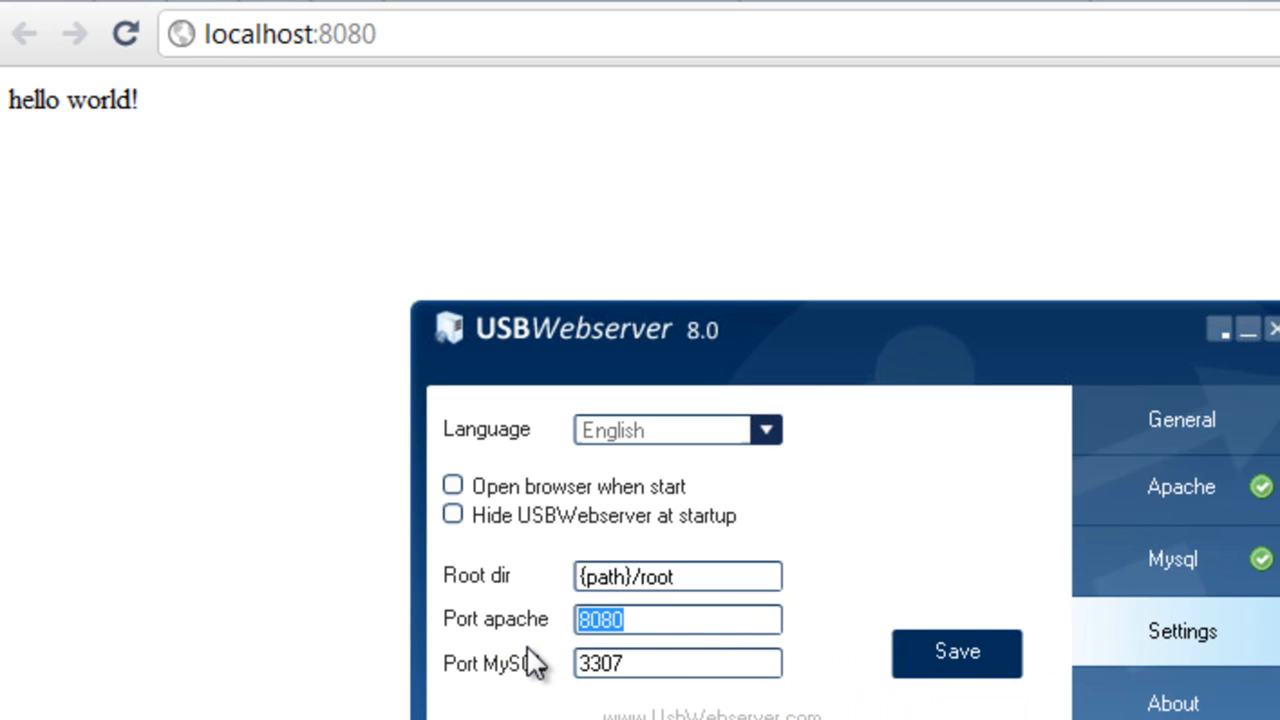
{"action": "mouse_move", "coordinate": [1190, 363]}
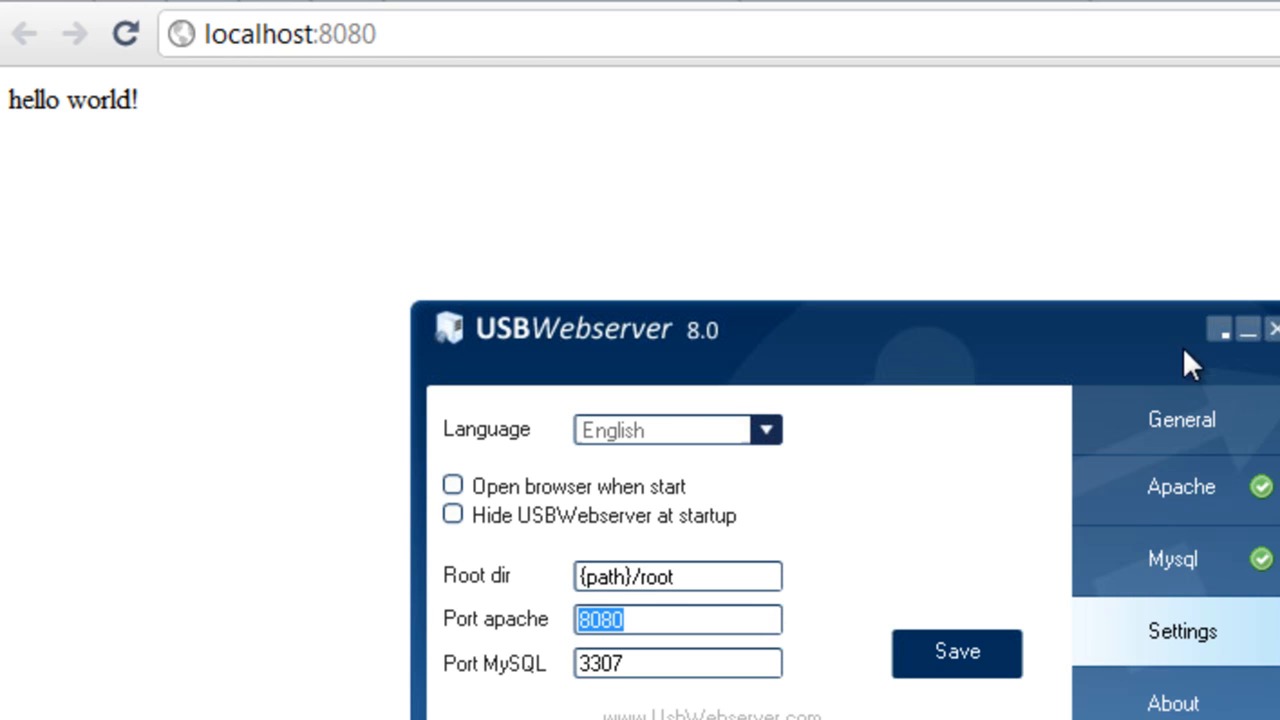
{"action": "mouse_move", "coordinate": [1255, 345]}
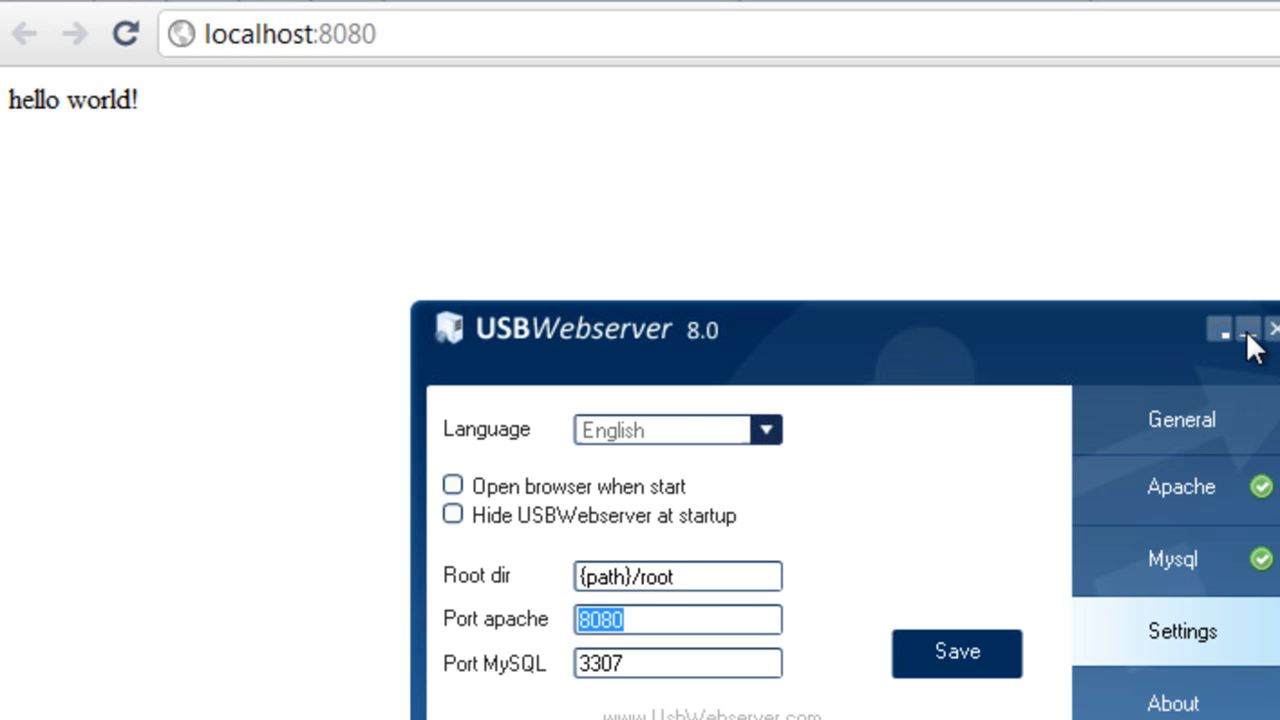
{"action": "mouse_move", "coordinate": [595, 305]}
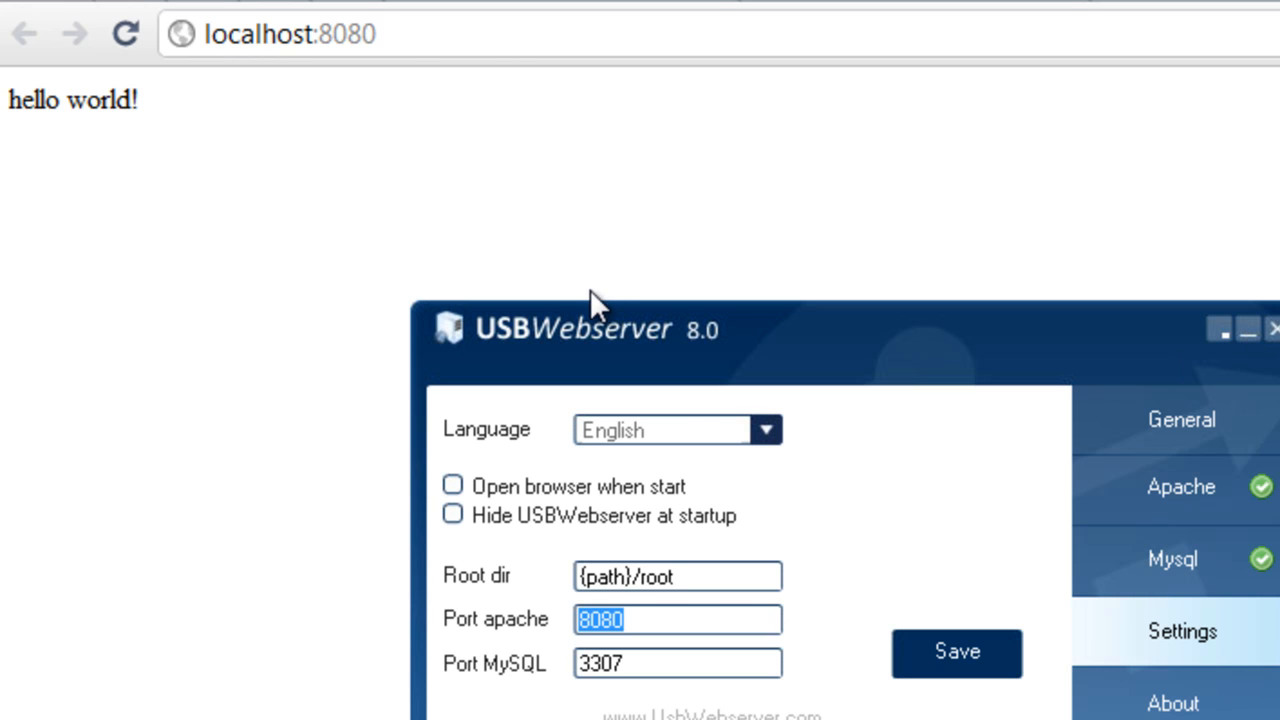
{"action": "mouse_move", "coordinate": [615, 630]}
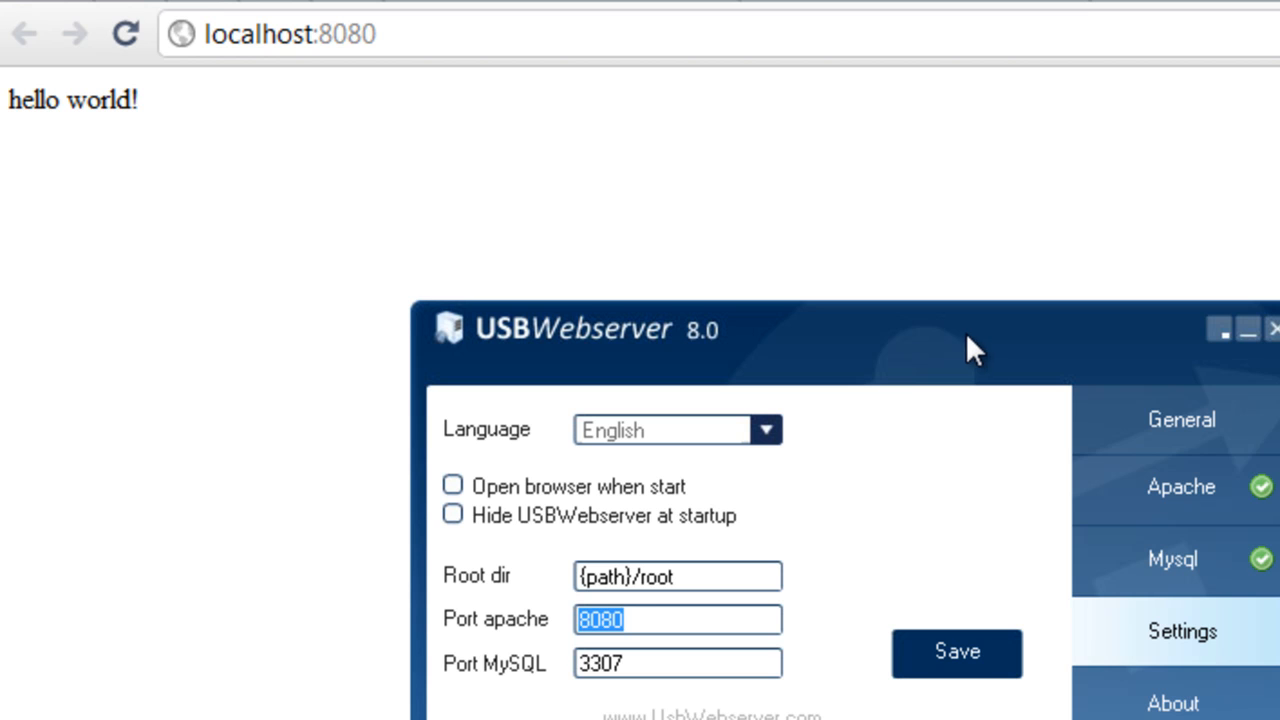
{"action": "left_click_drag", "start_coordinate": [975, 345], "coordinate": [590, 185]}
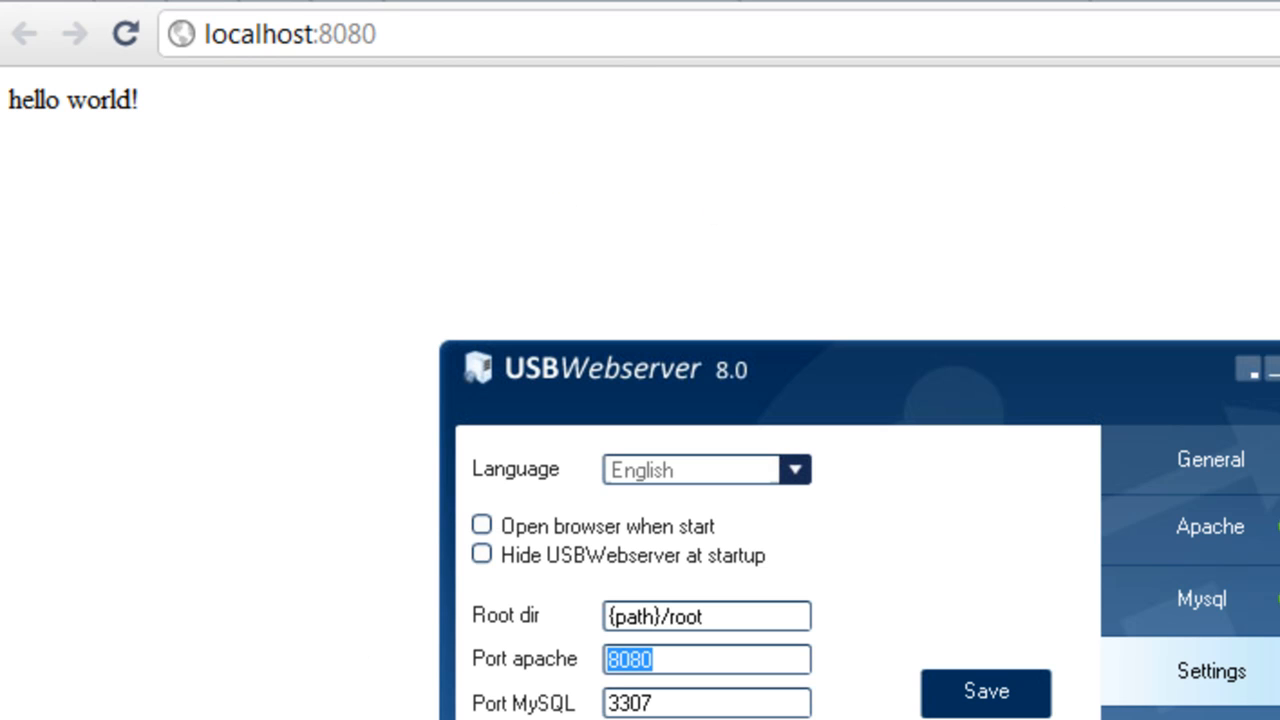
{"action": "mouse_move", "coordinate": [285, 515]}
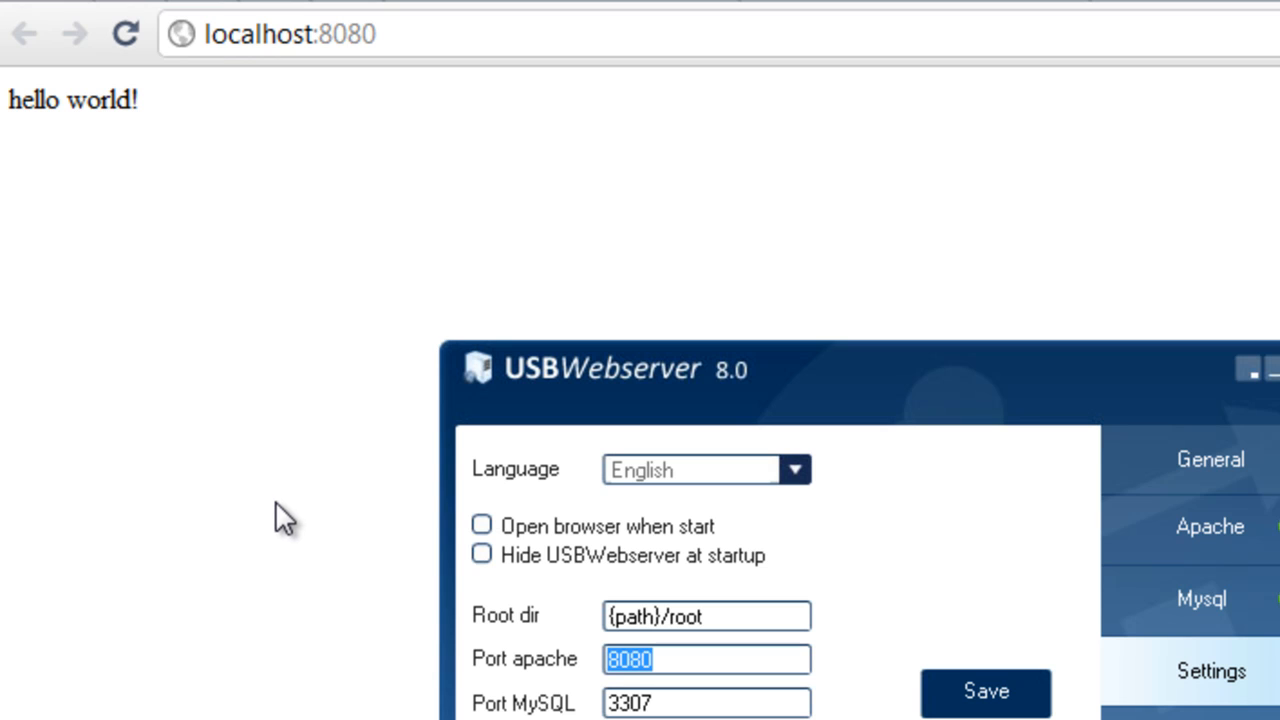